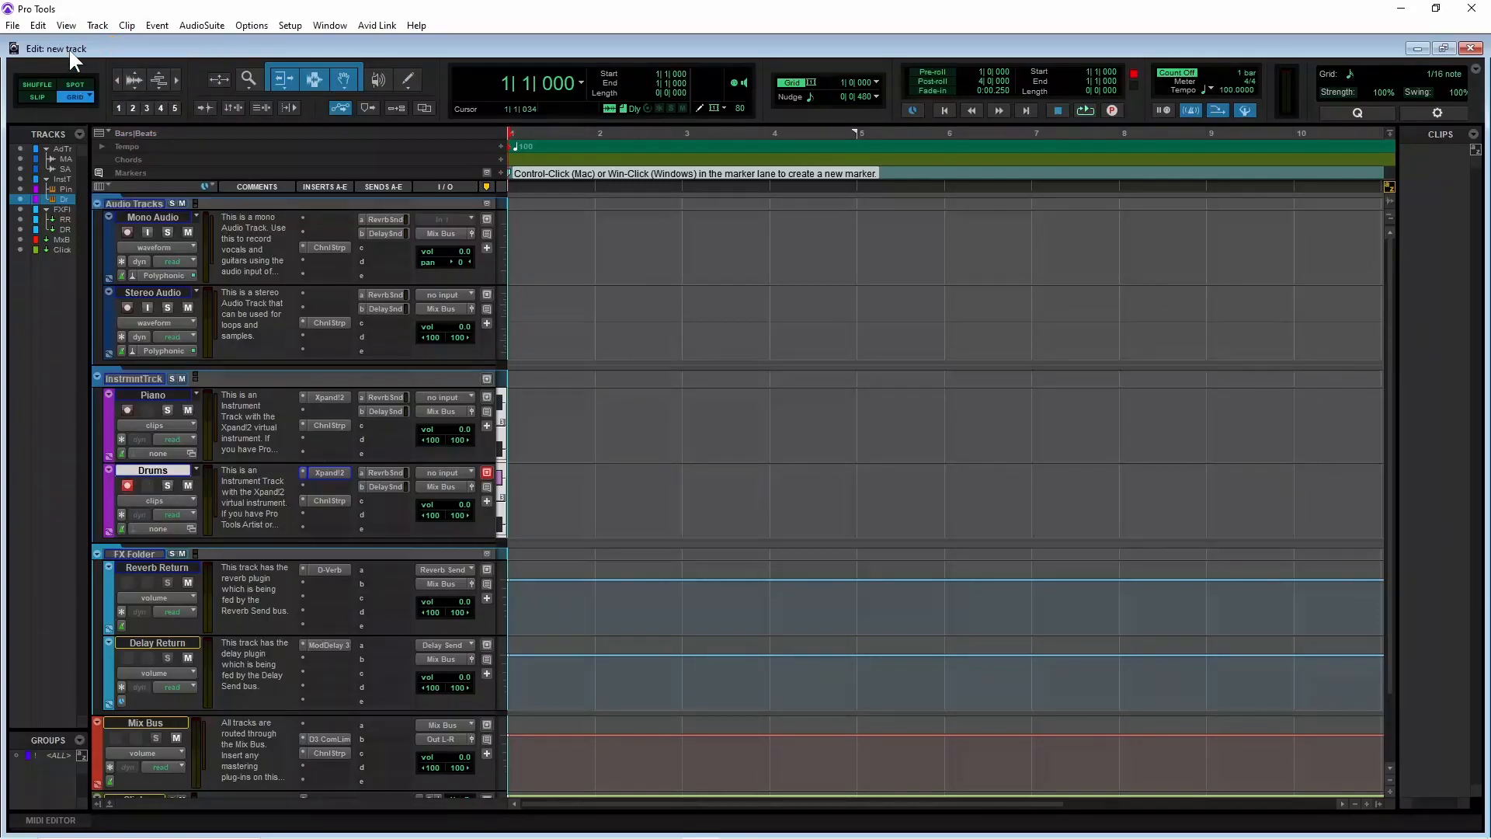
Bring up the New Tracks dialog from the Track menu
left_click(97, 25)
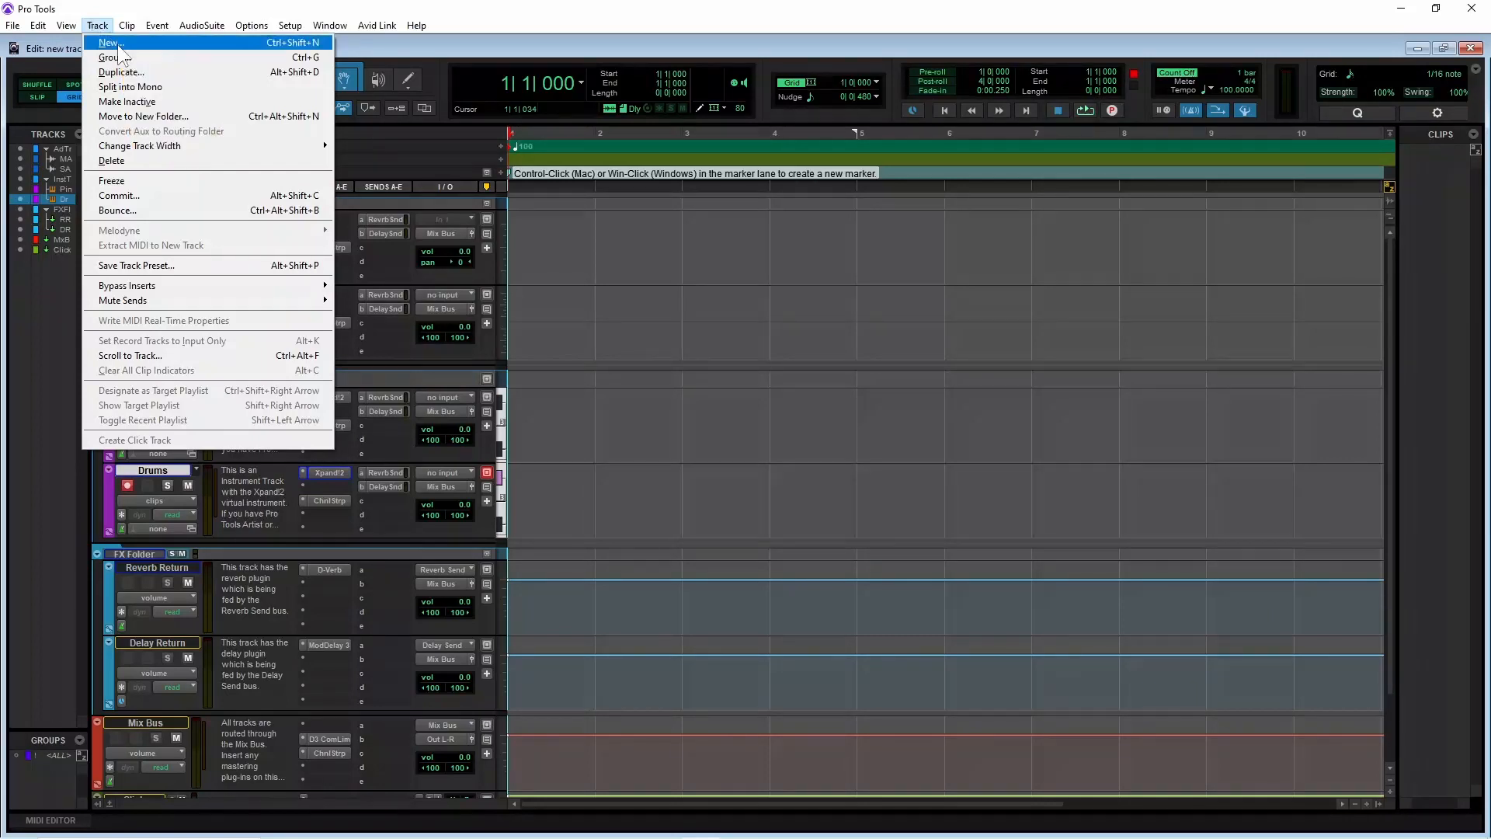
left_click(117, 44)
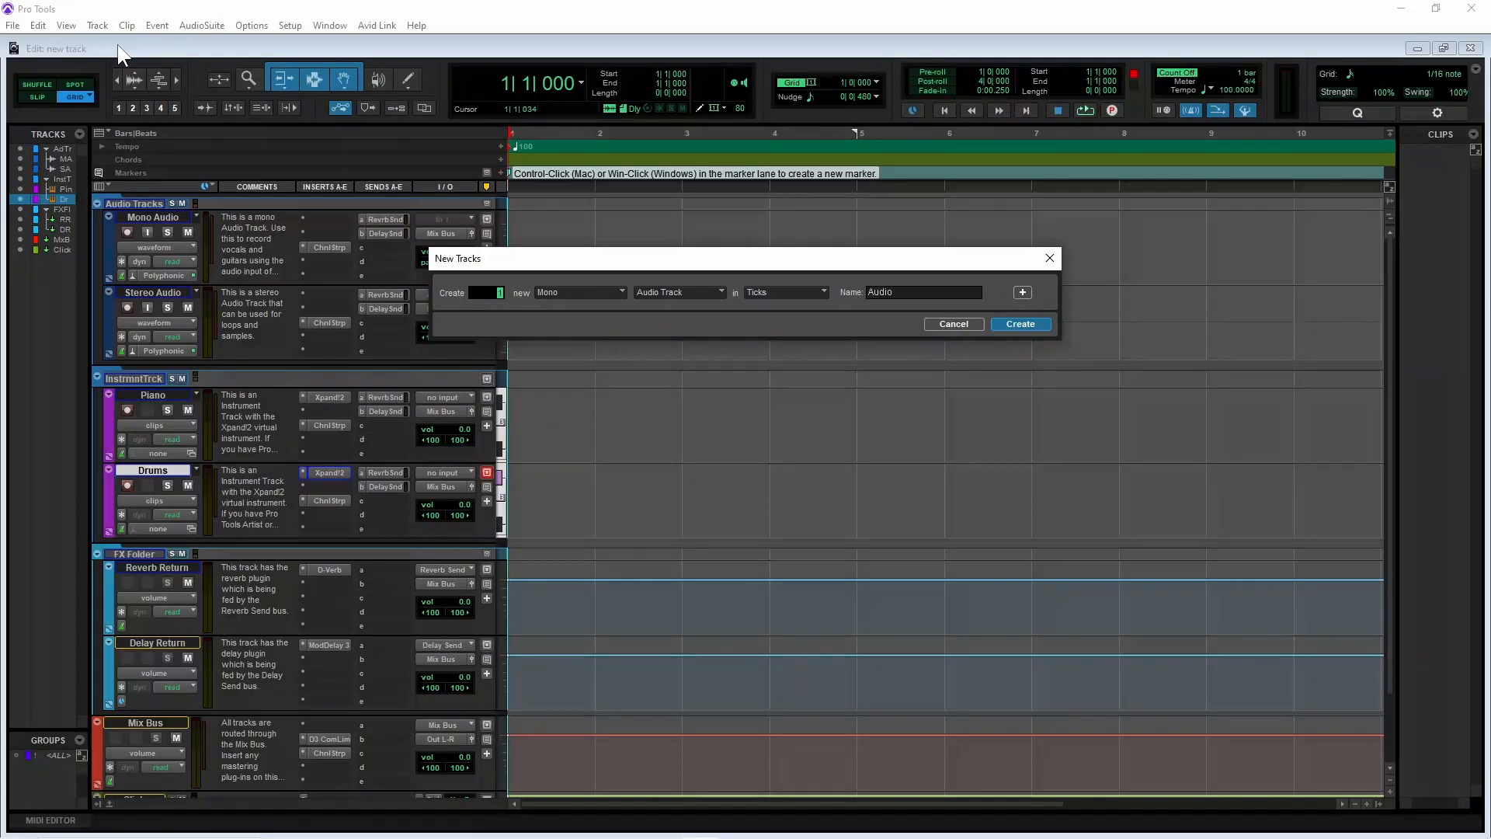
mouse_move(104, 211)
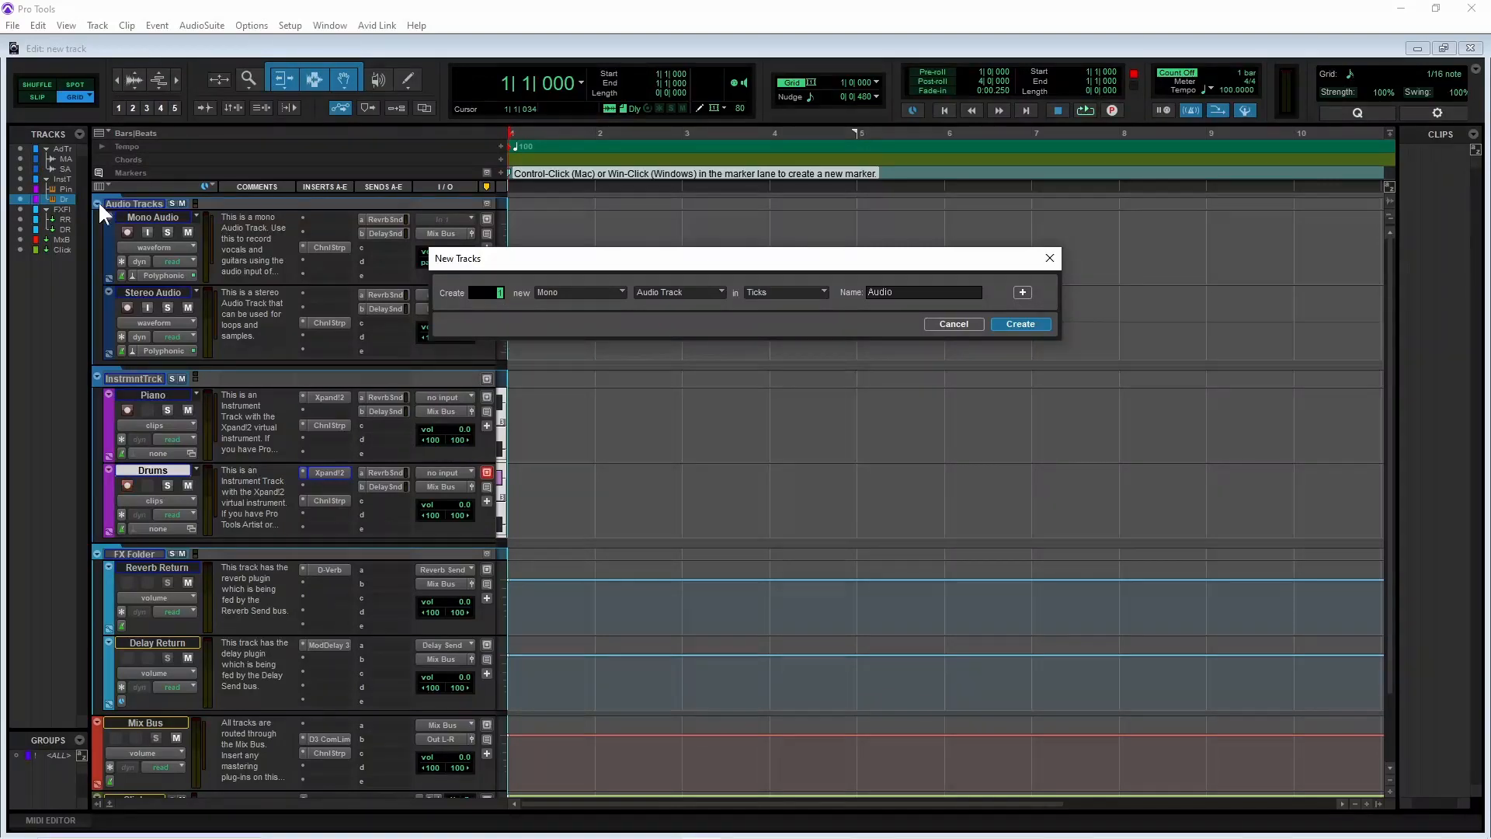
mouse_move(489, 300)
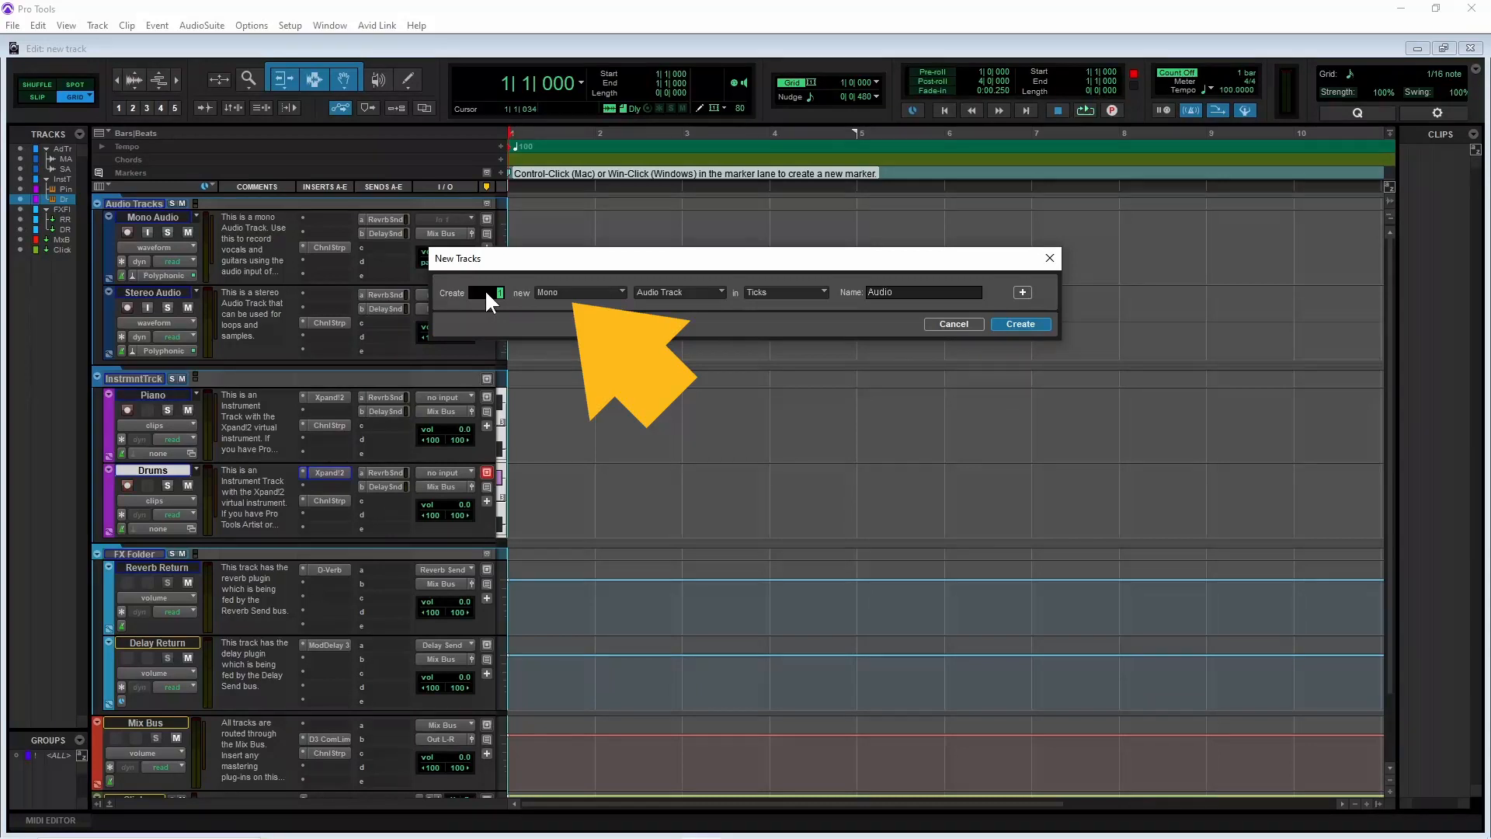
Change the pending track's channel format from Mono to Stereo
left_click(578, 293)
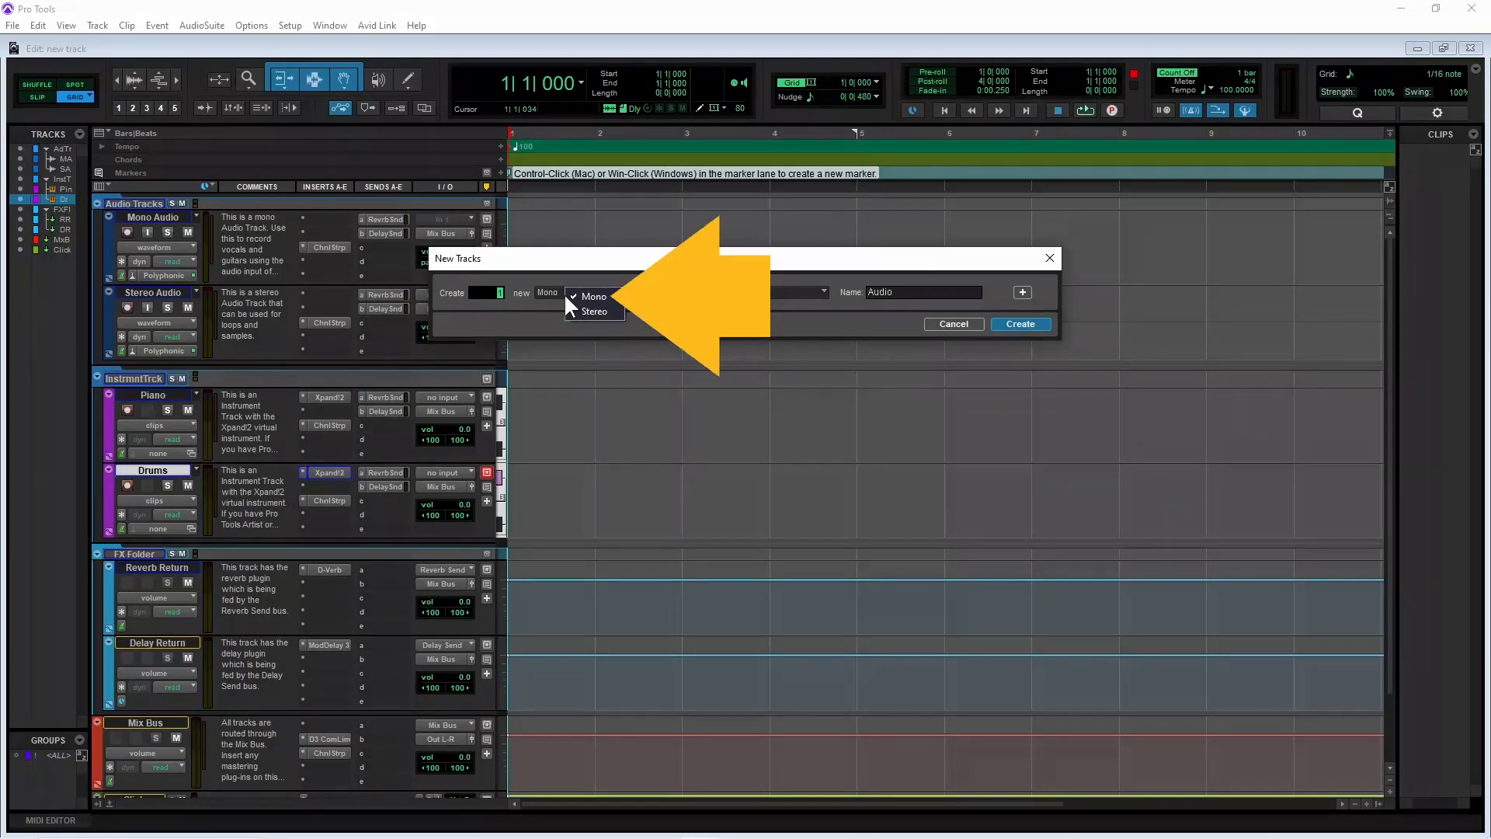
left_click(592, 295)
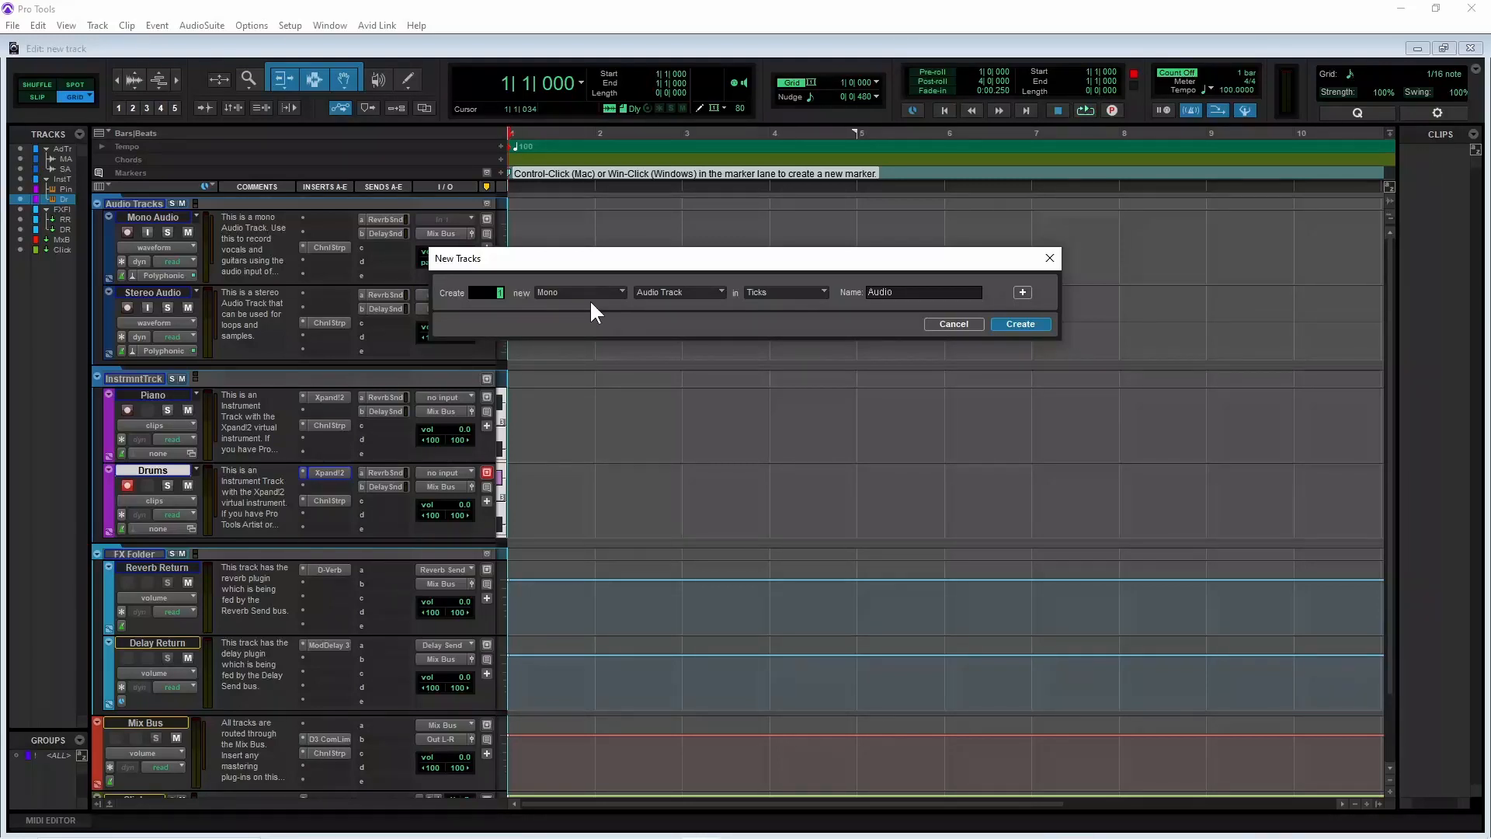
left_click(580, 292)
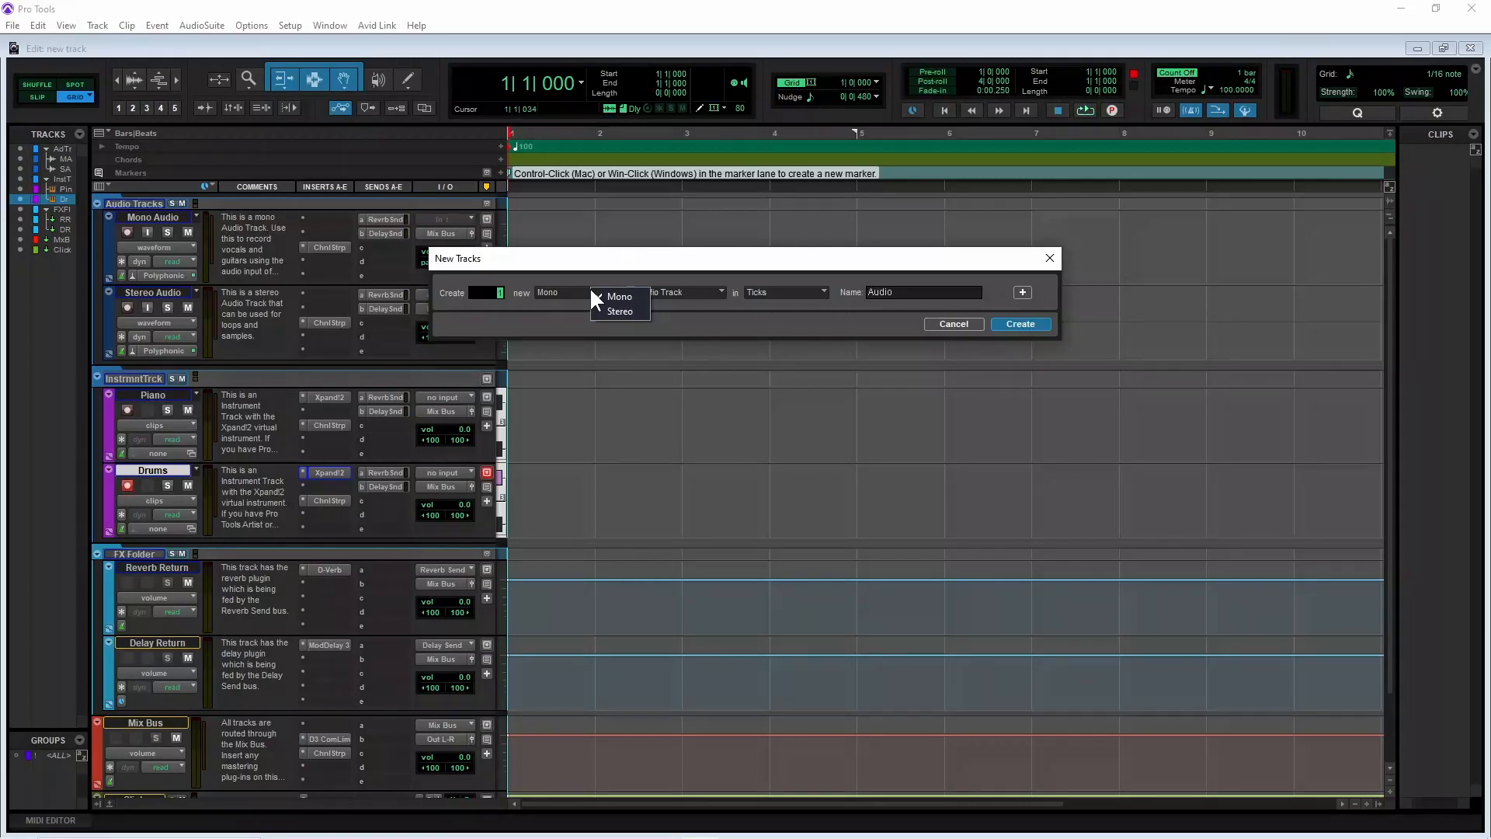
mouse_move(619, 311)
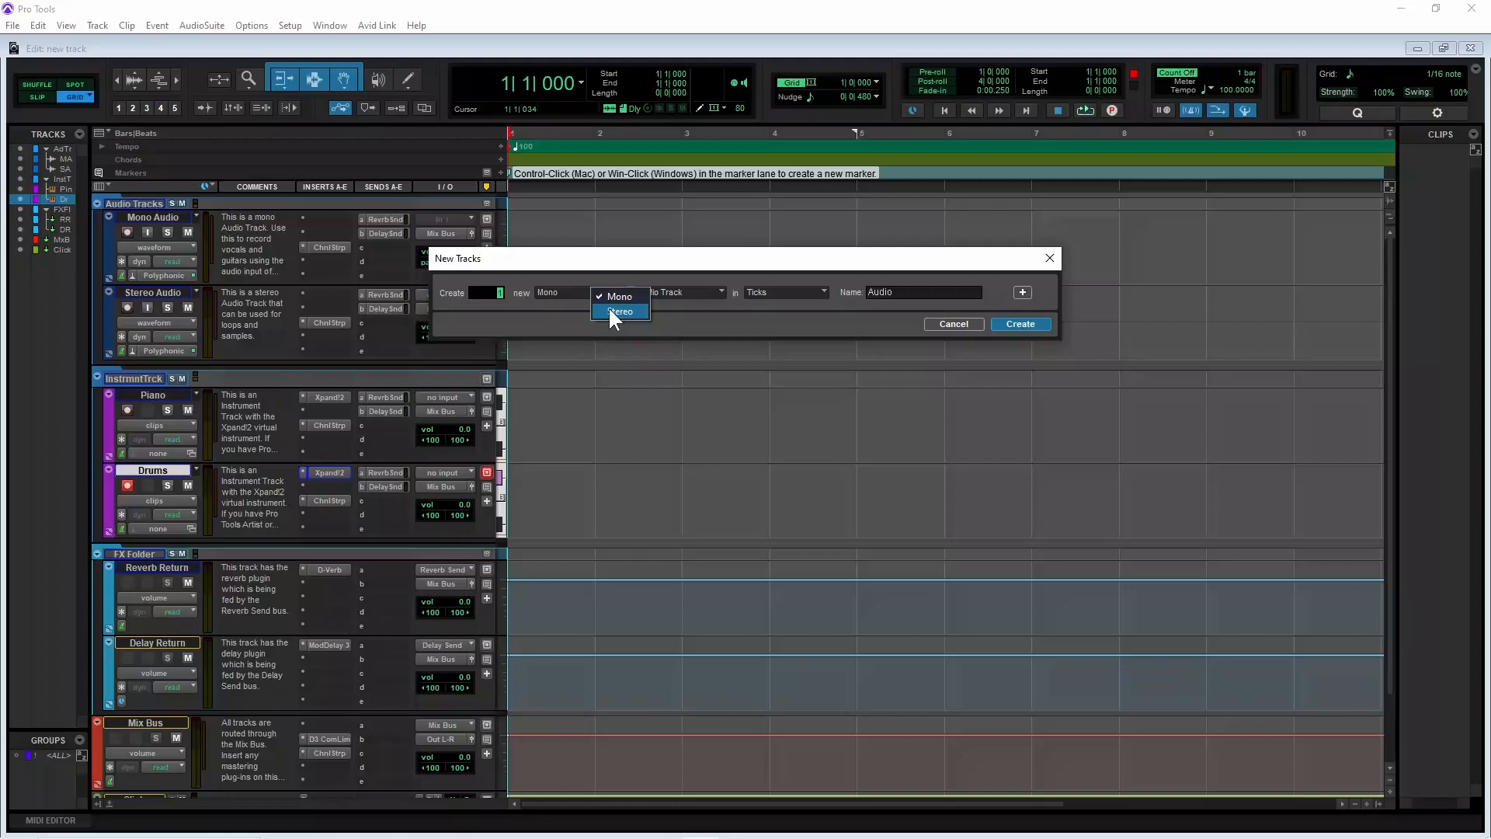
left_click(620, 311)
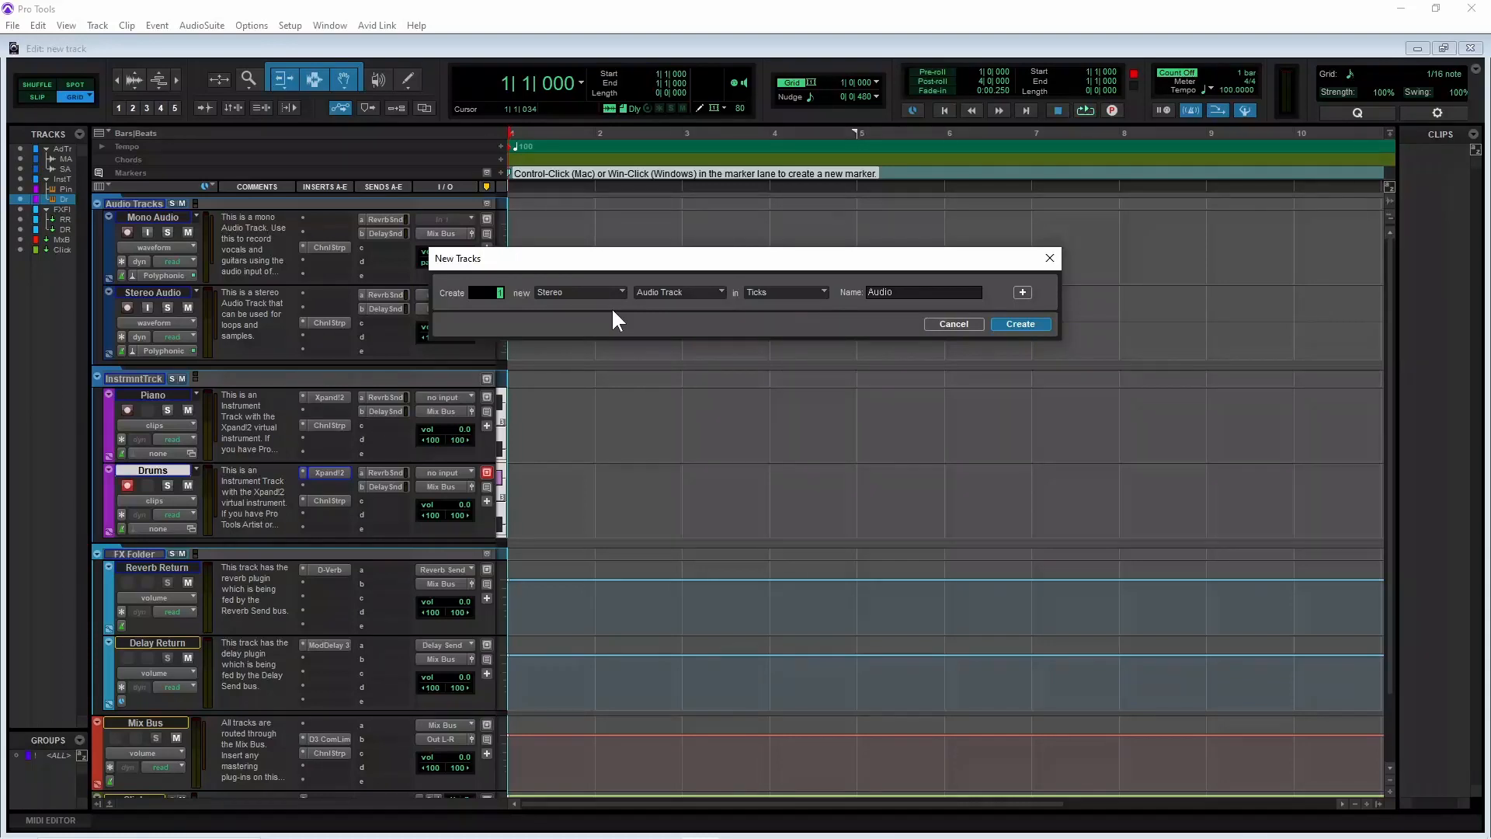
Switch the track type to Instrument Track, then to MIDI Track, so its name becomes MIDI
left_click(678, 292)
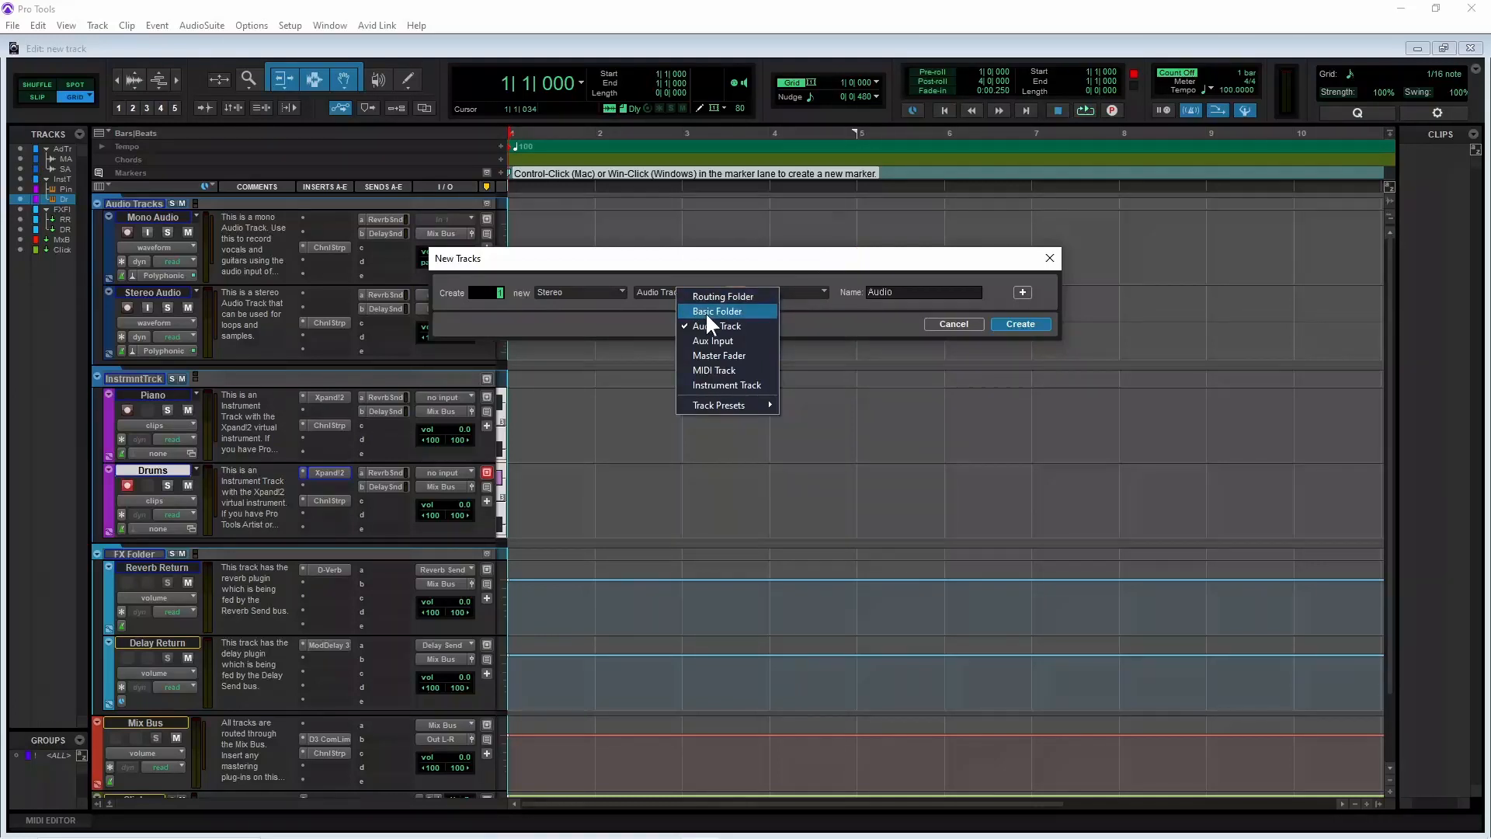
left_click(718, 326)
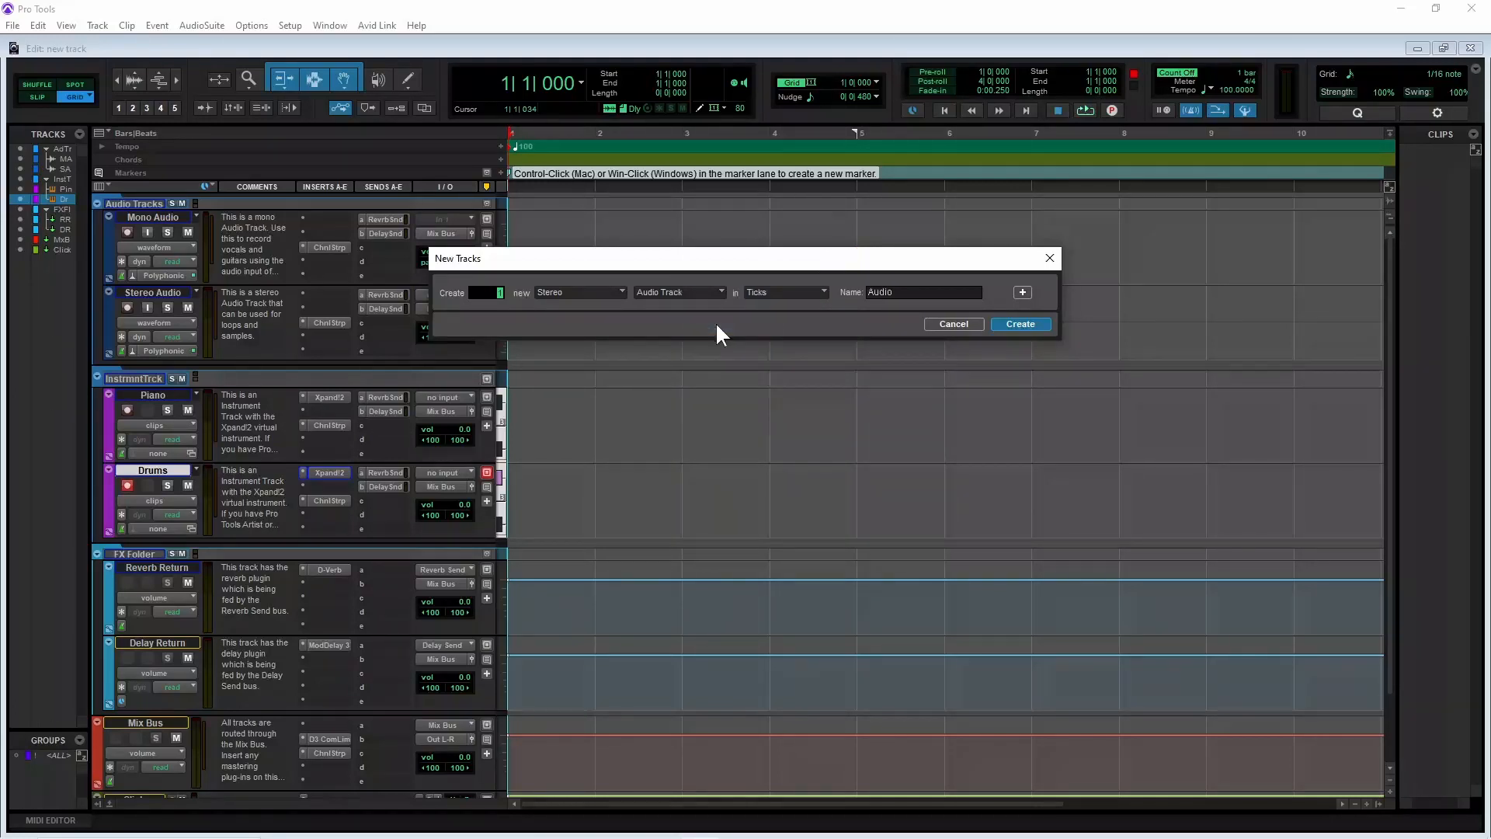
left_click(679, 292)
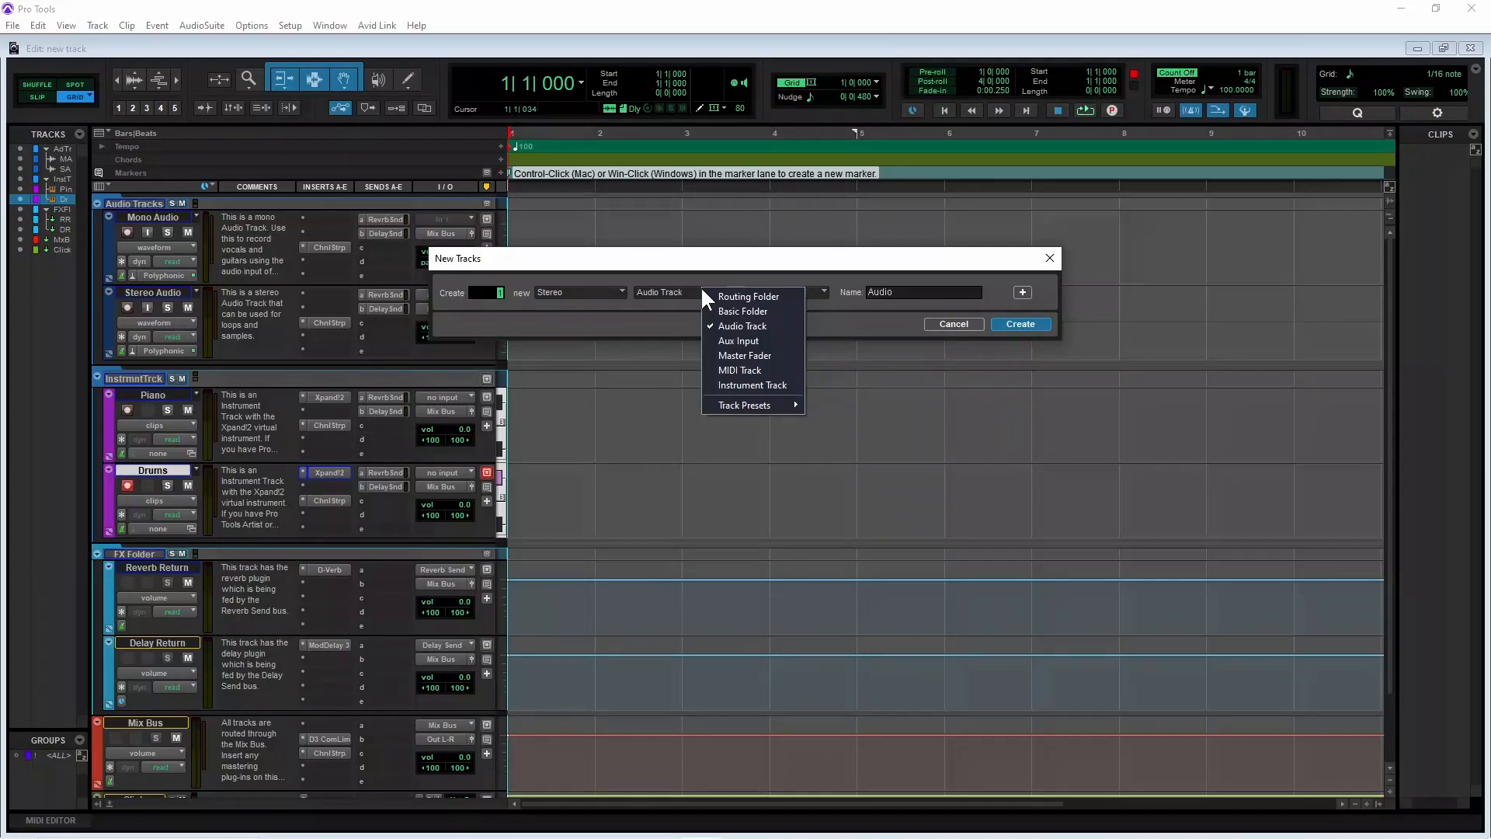
mouse_move(742, 388)
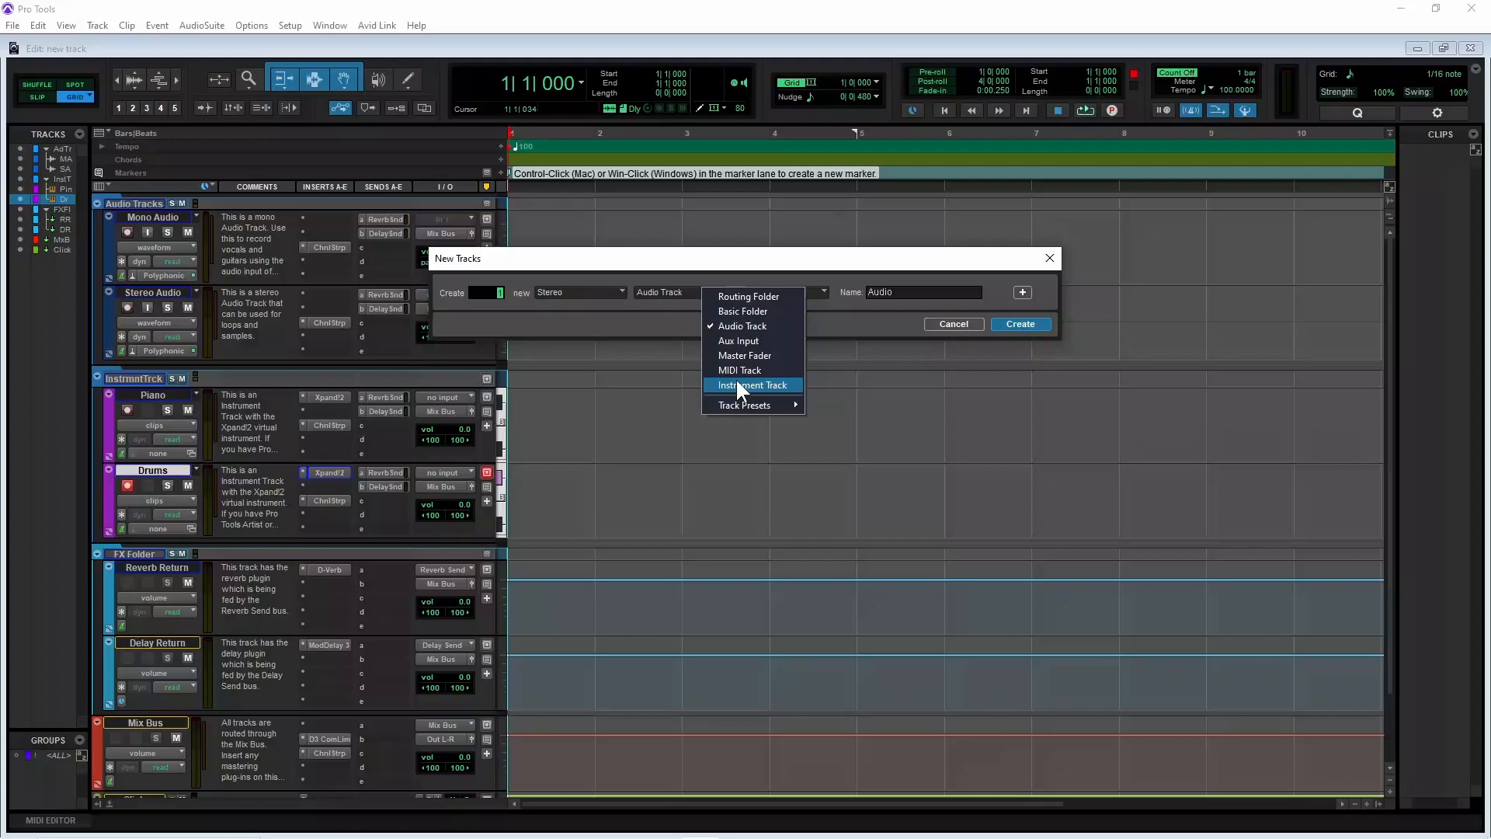
left_click(752, 385)
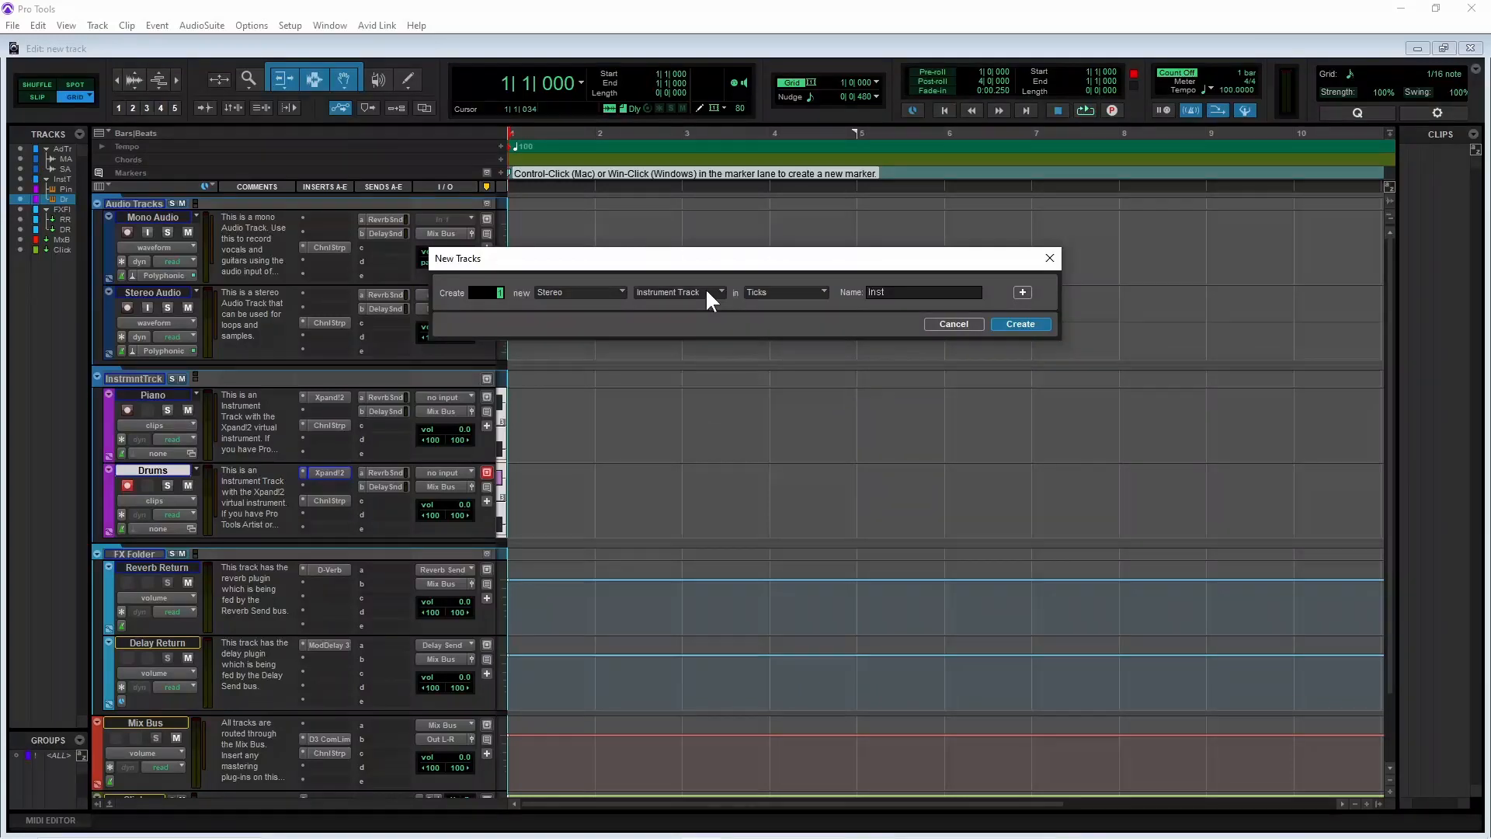
left_click(717, 292)
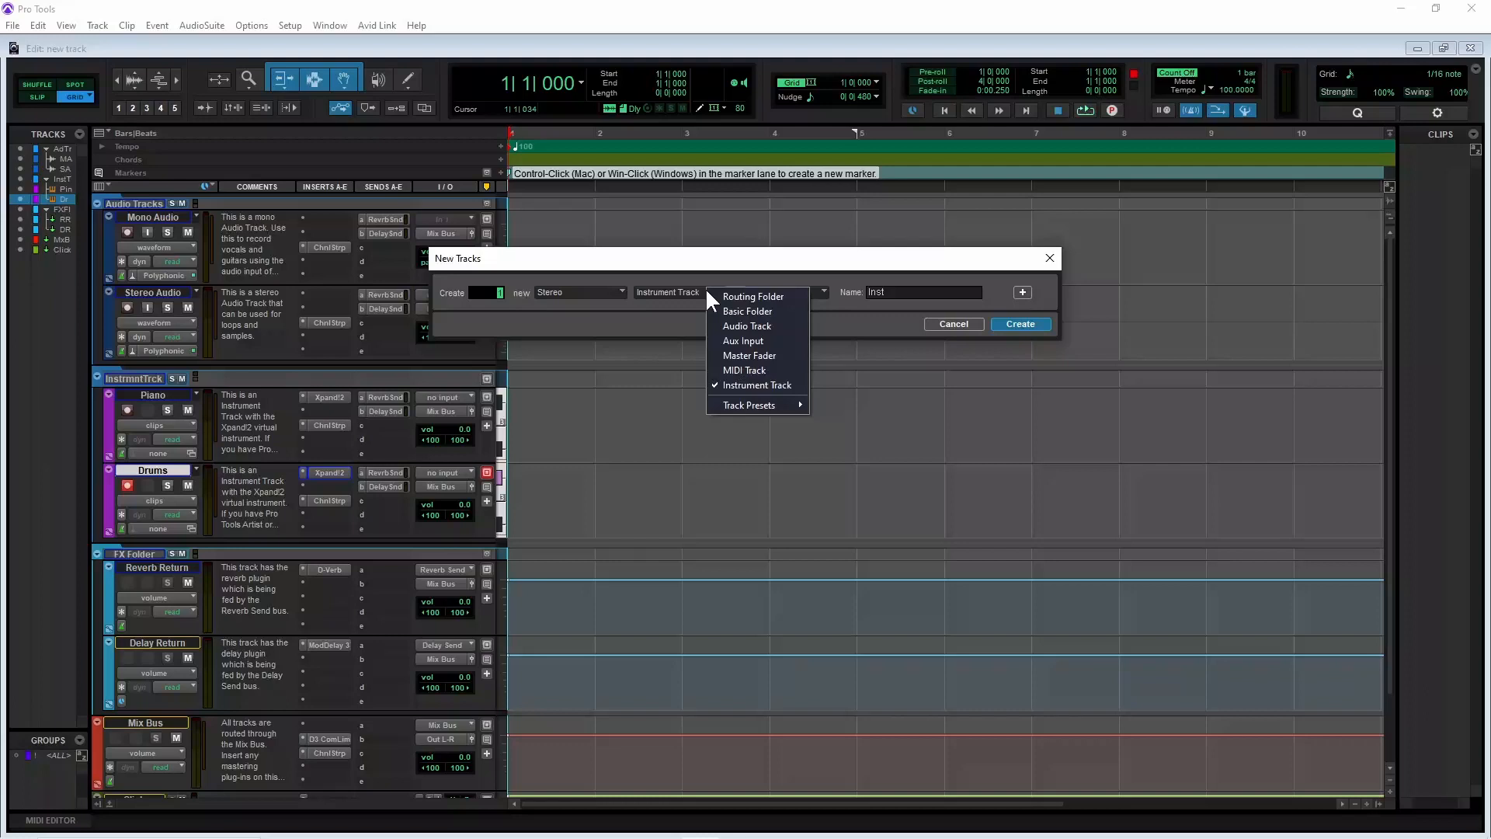
mouse_move(758, 378)
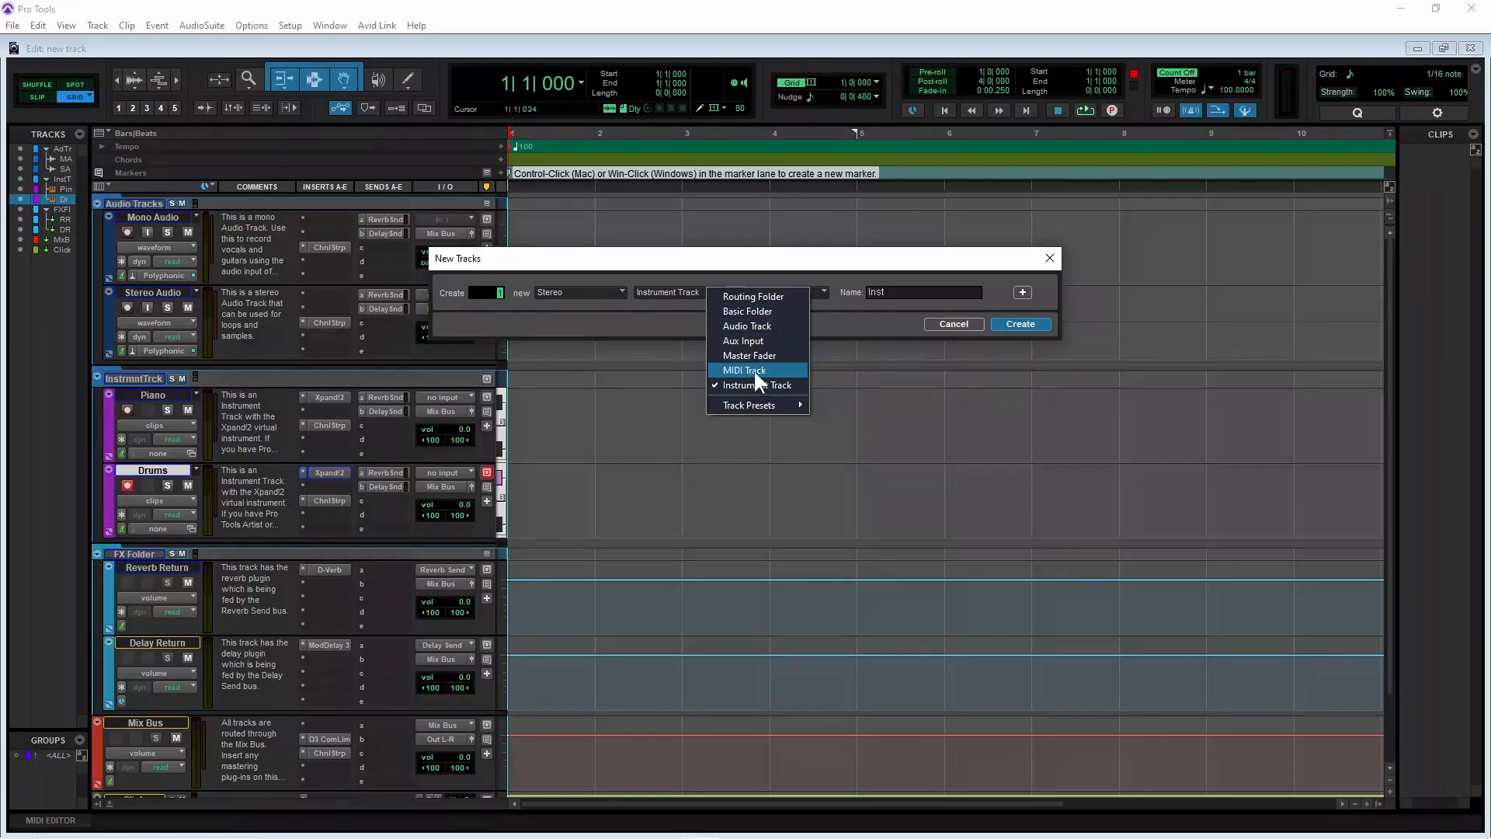
left_click(744, 370)
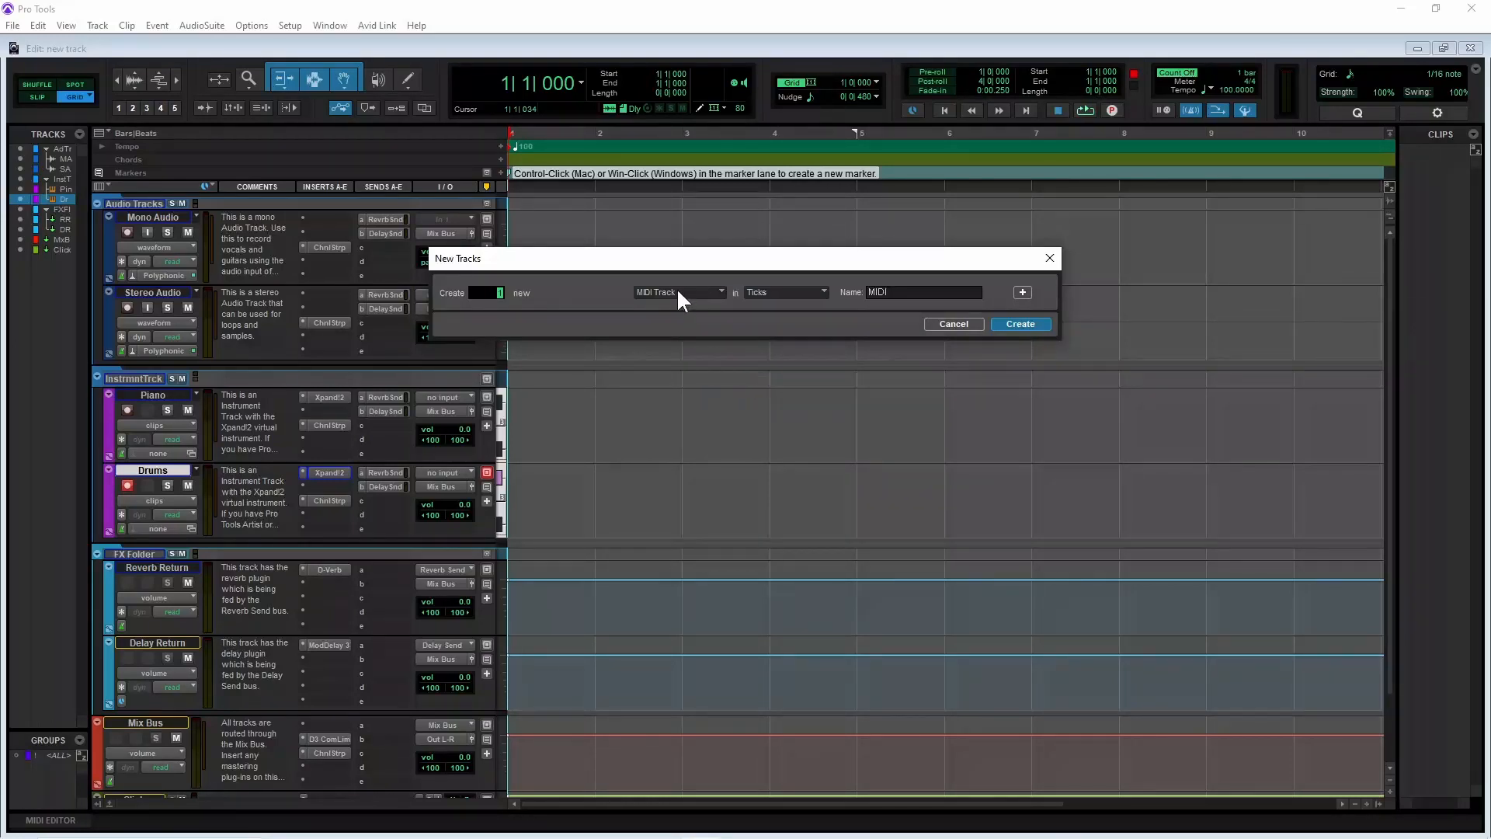
Try the Xpand2 Synth Arpeggios preset, then make the track a stereo Instrument Track named Inst
left_click(677, 292)
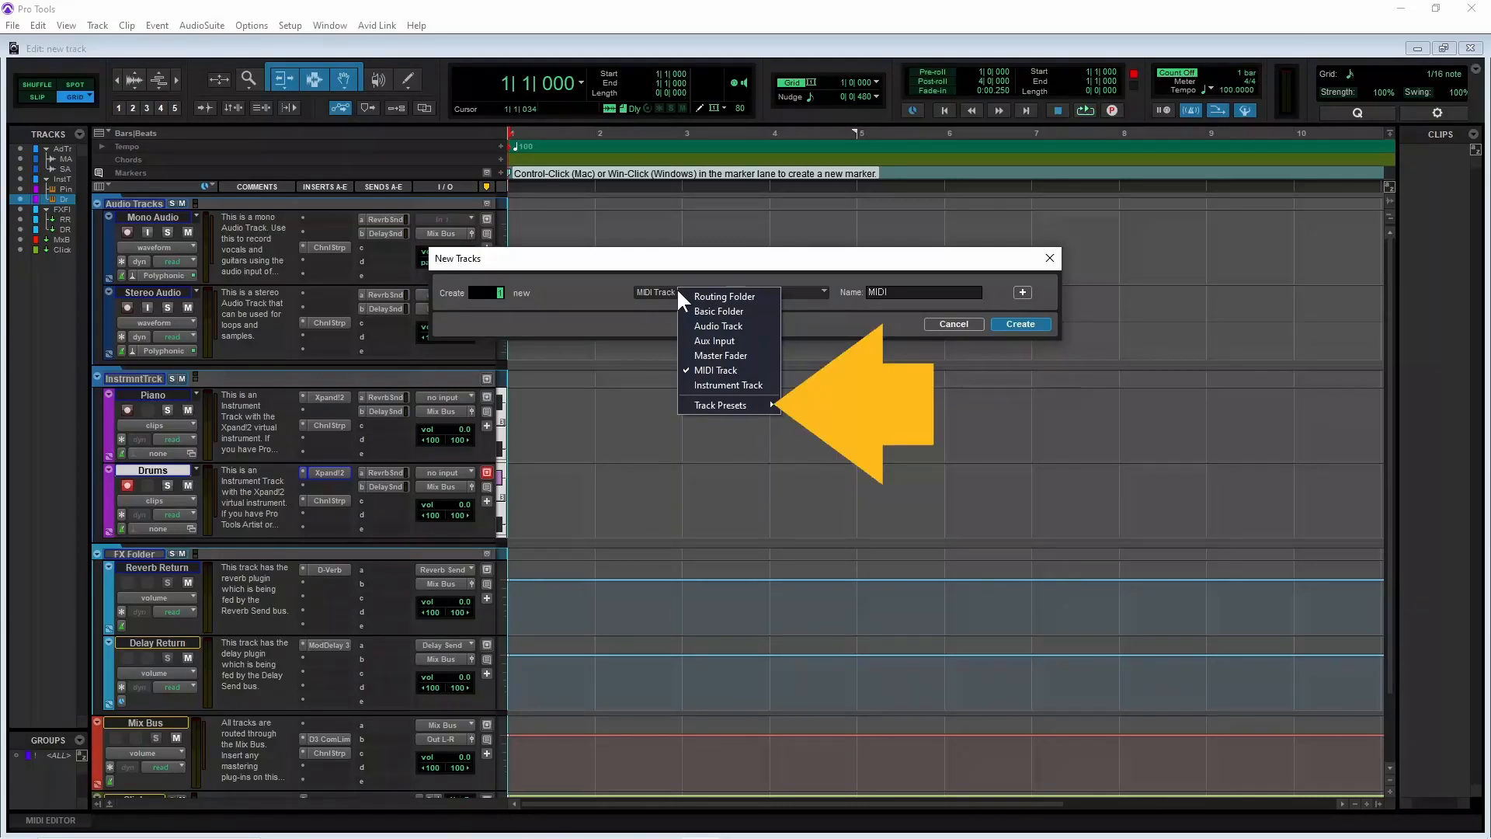
mouse_move(721, 404)
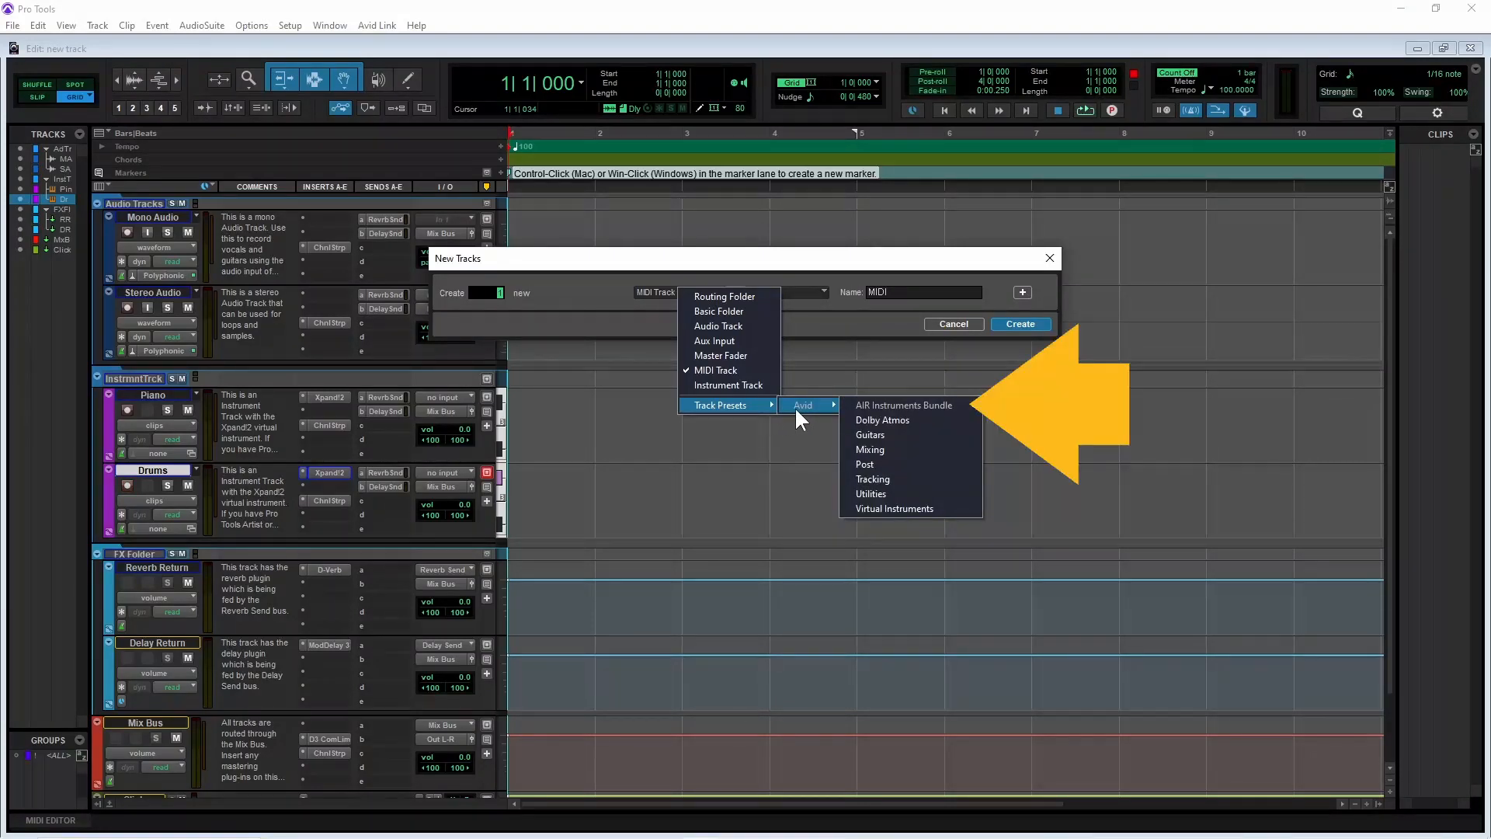
mouse_move(909, 404)
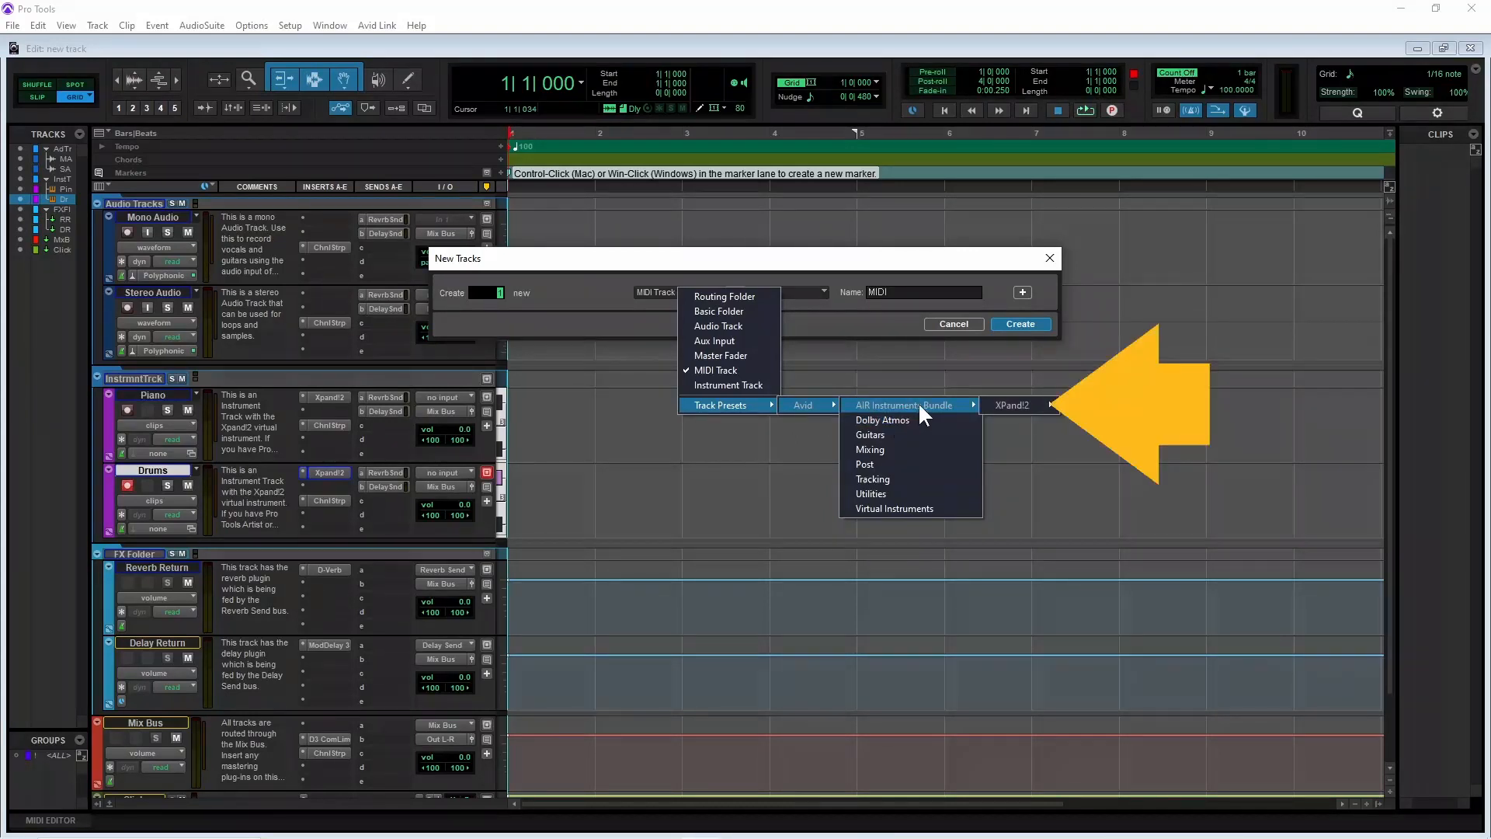
mouse_move(1011, 404)
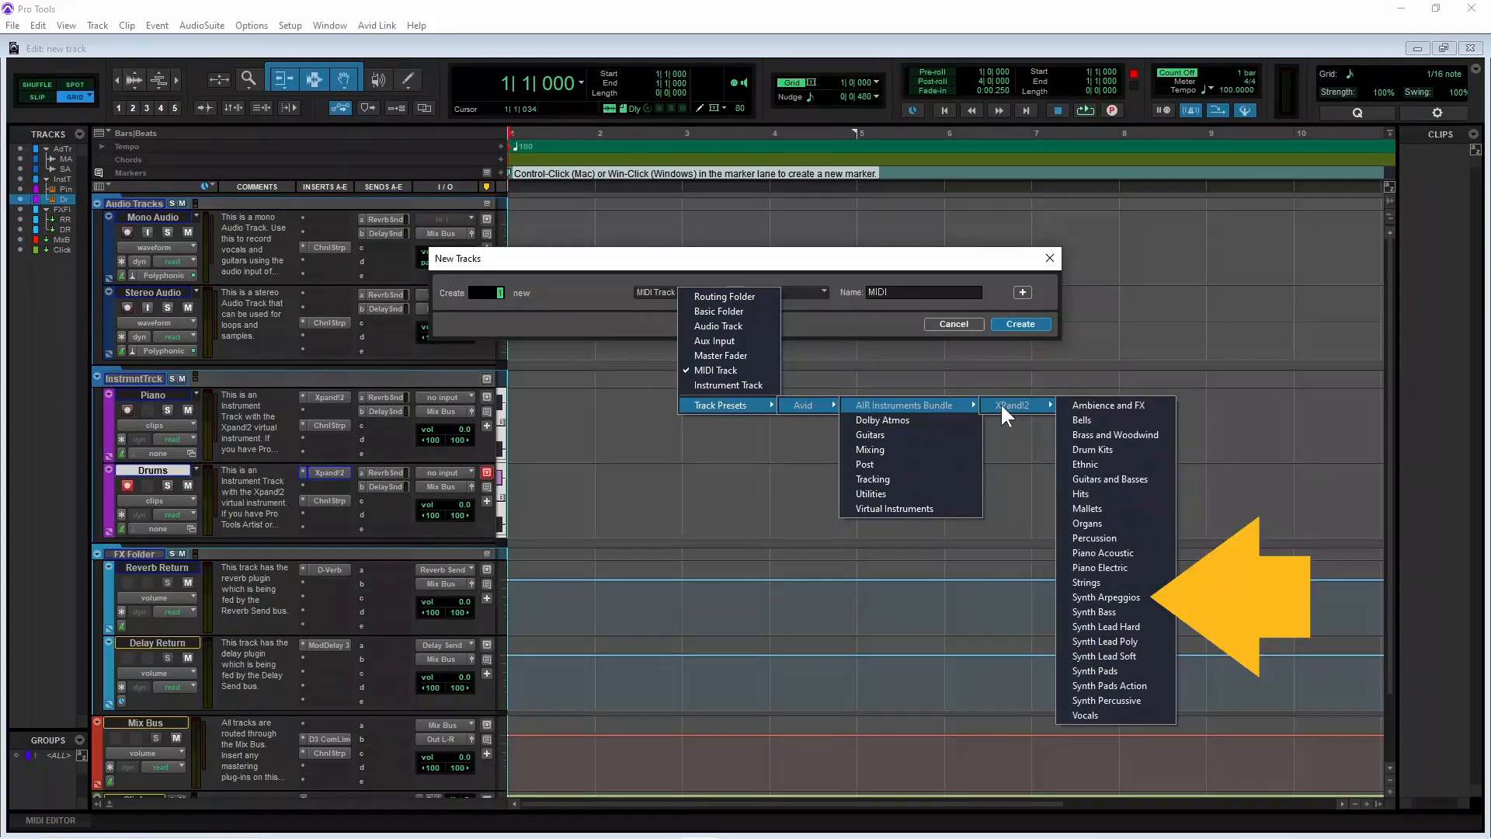
mouse_move(1094, 453)
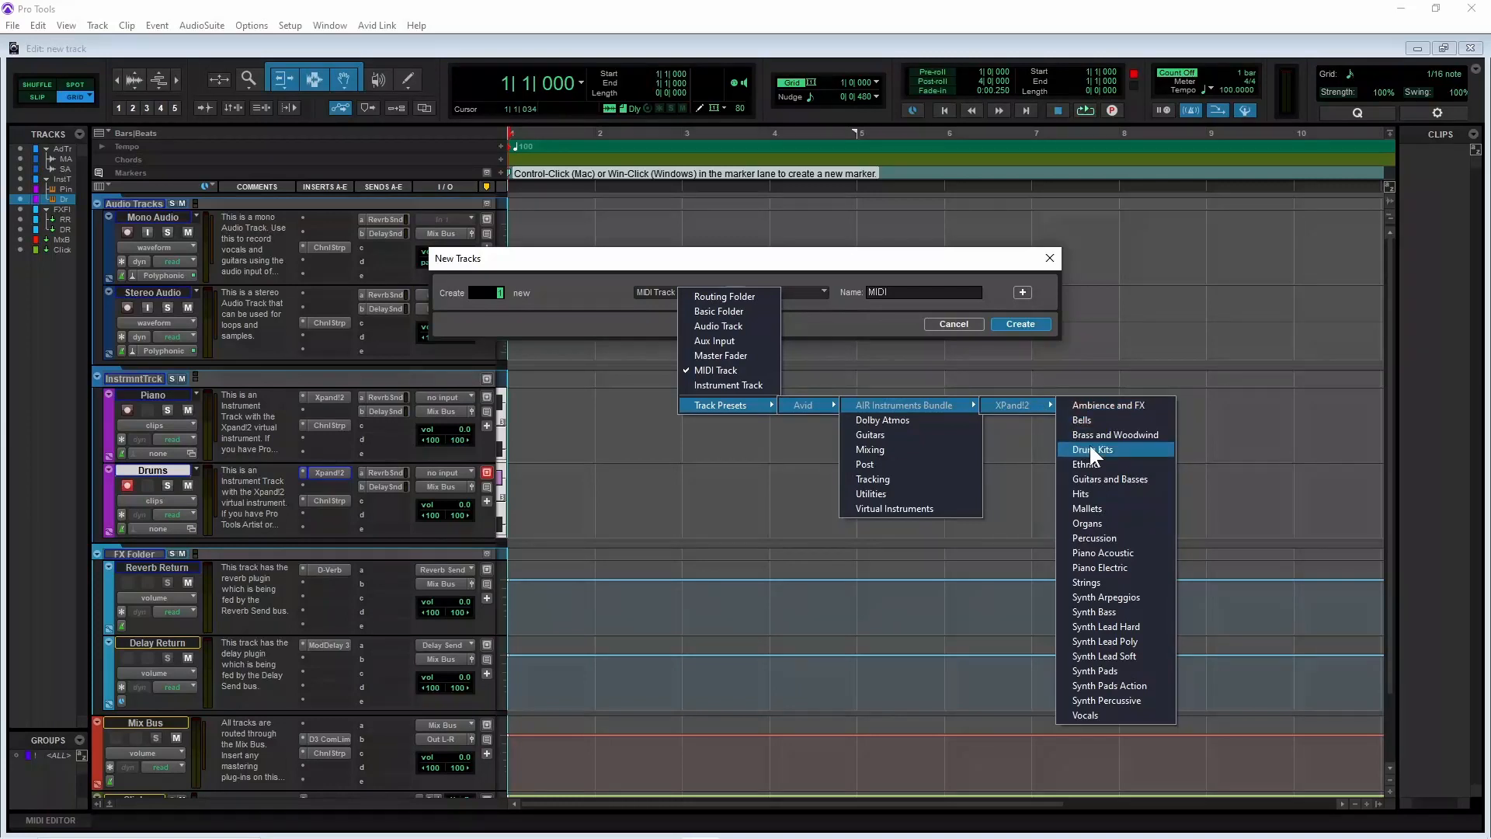
mouse_move(1135, 597)
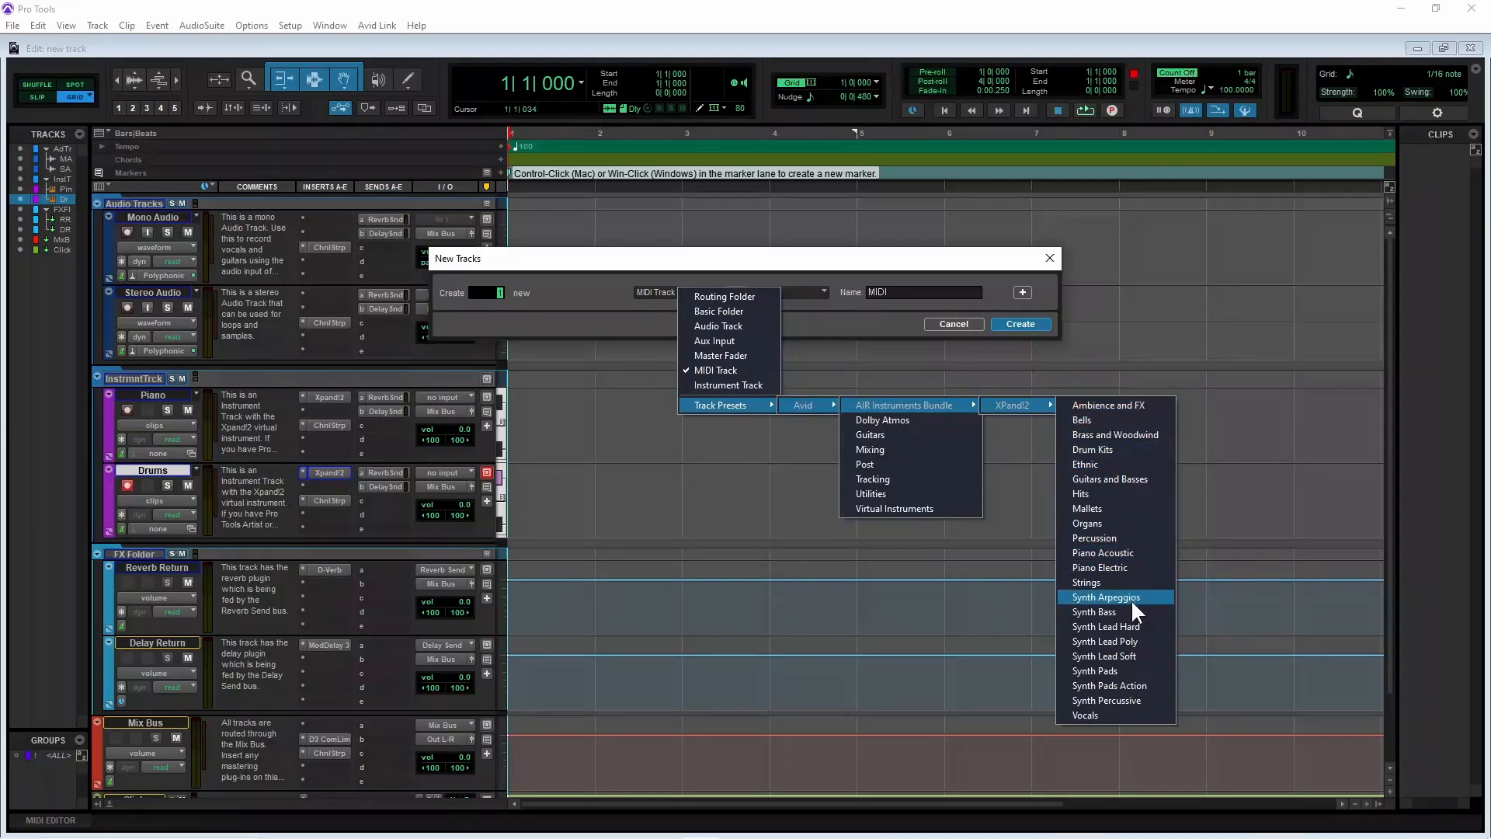
left_click(1106, 596)
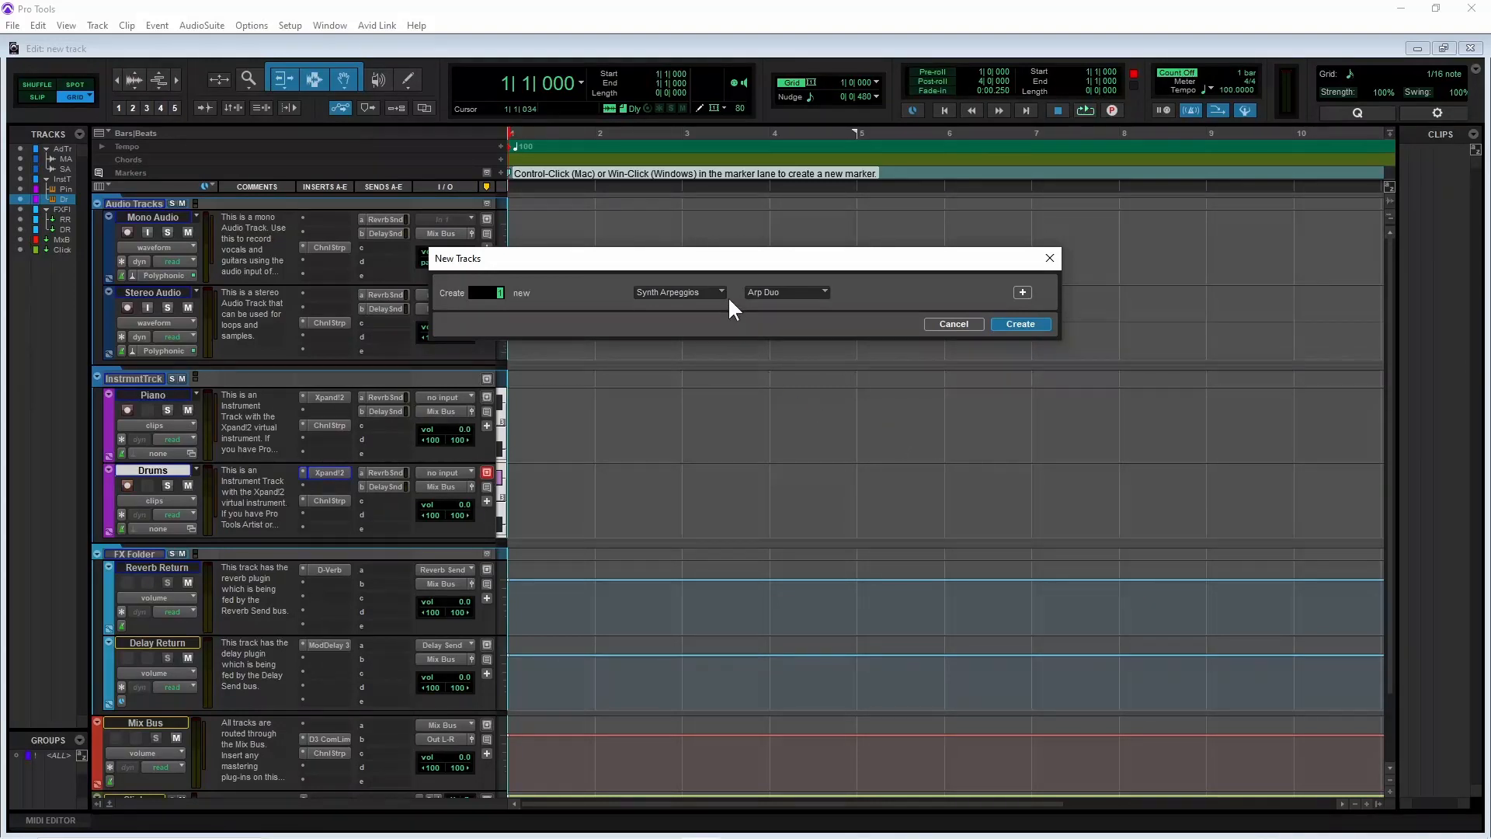
left_click(680, 292)
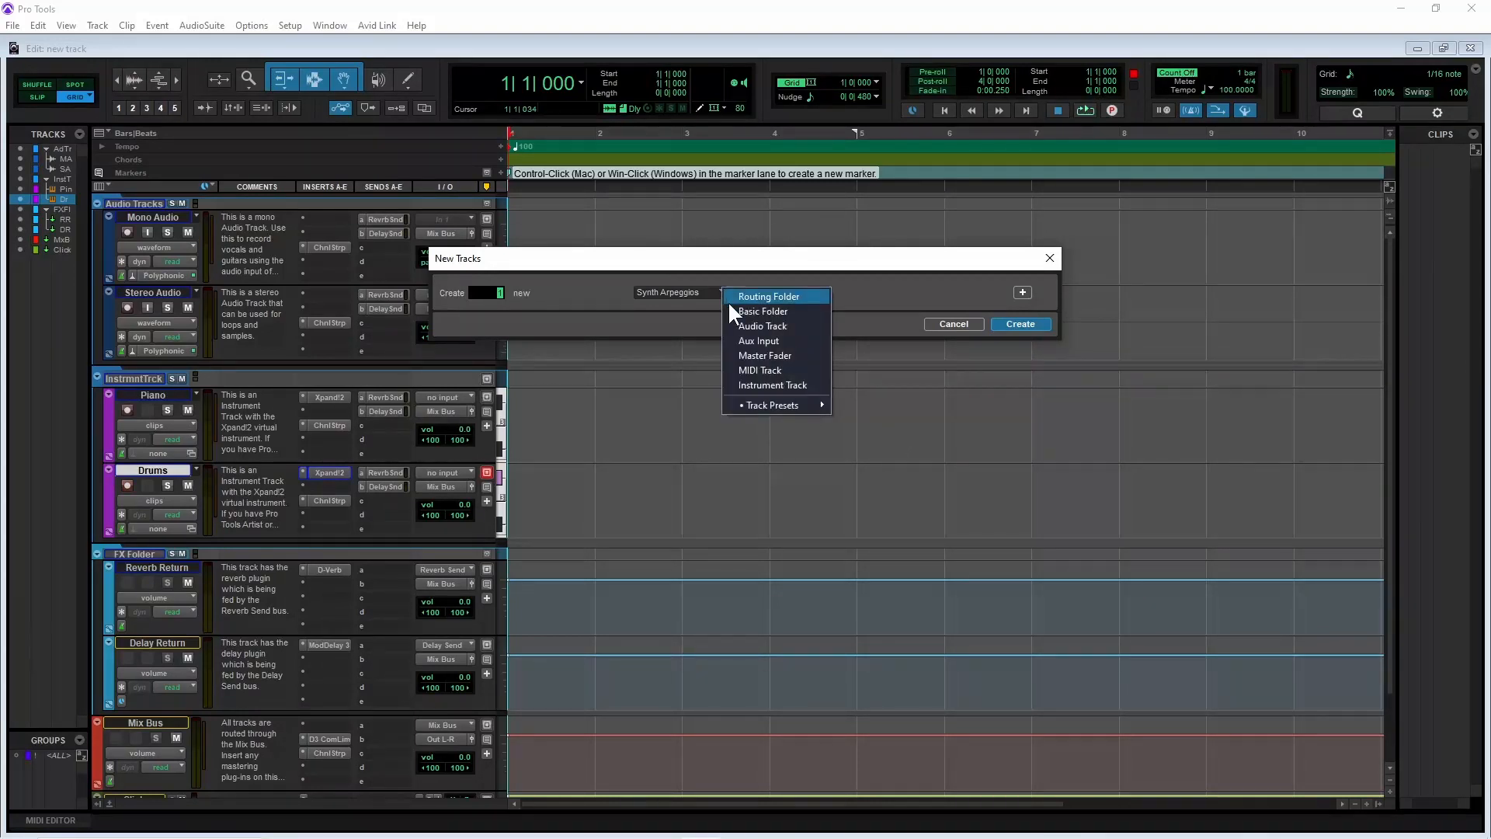
mouse_move(741, 330)
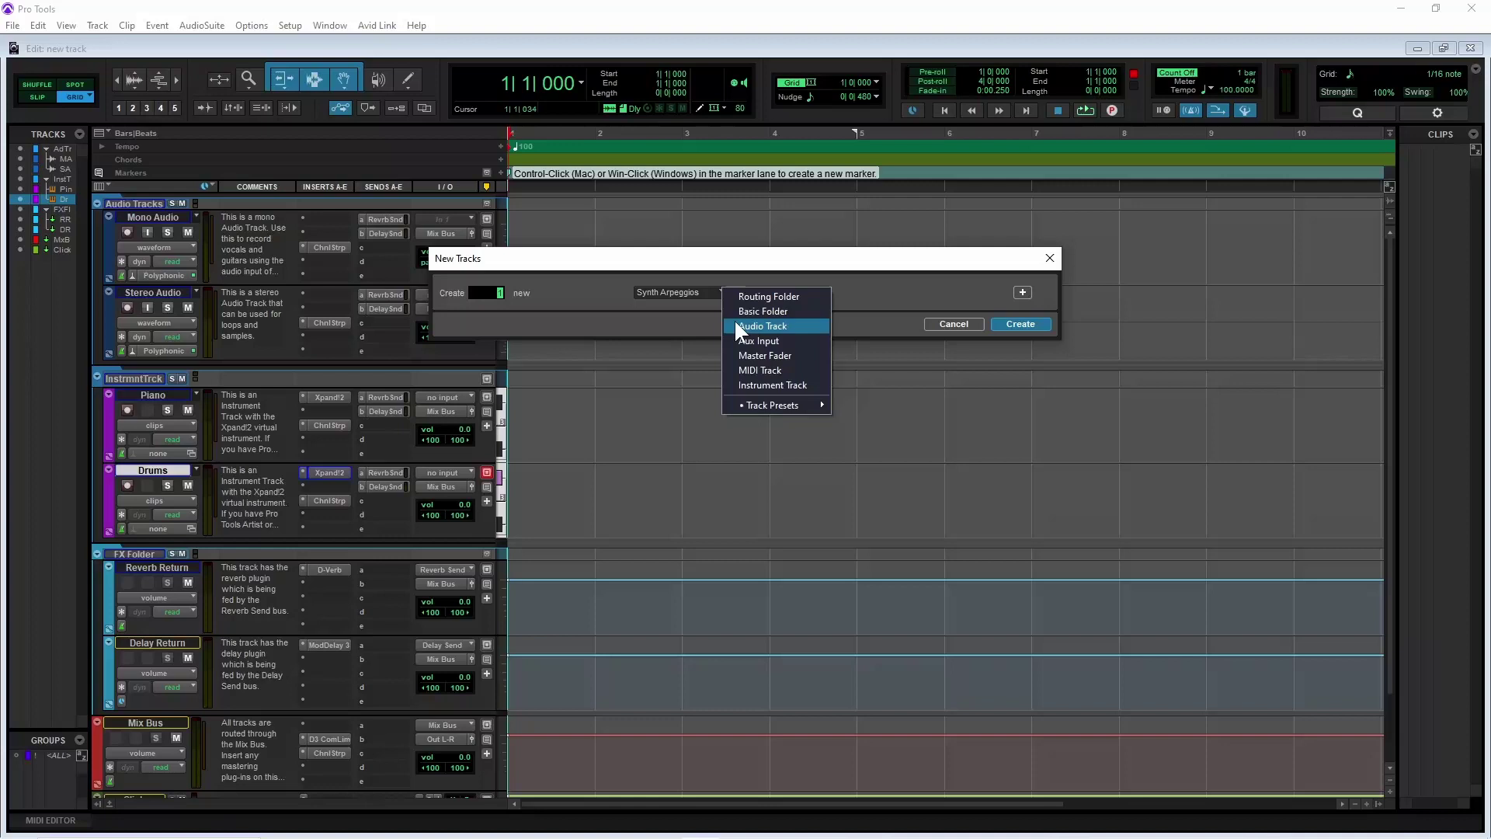
mouse_move(783, 388)
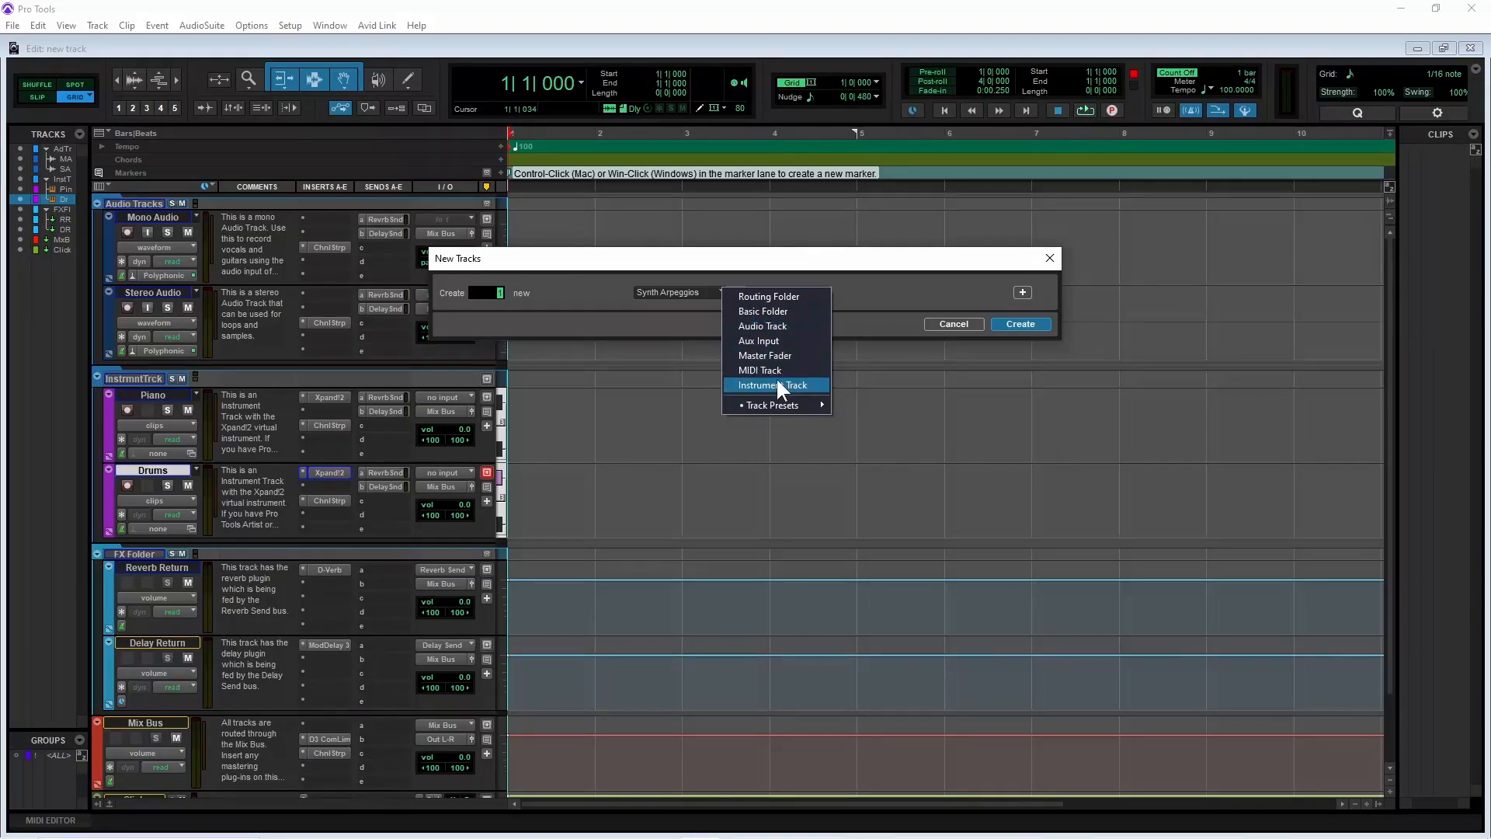
left_click(777, 385)
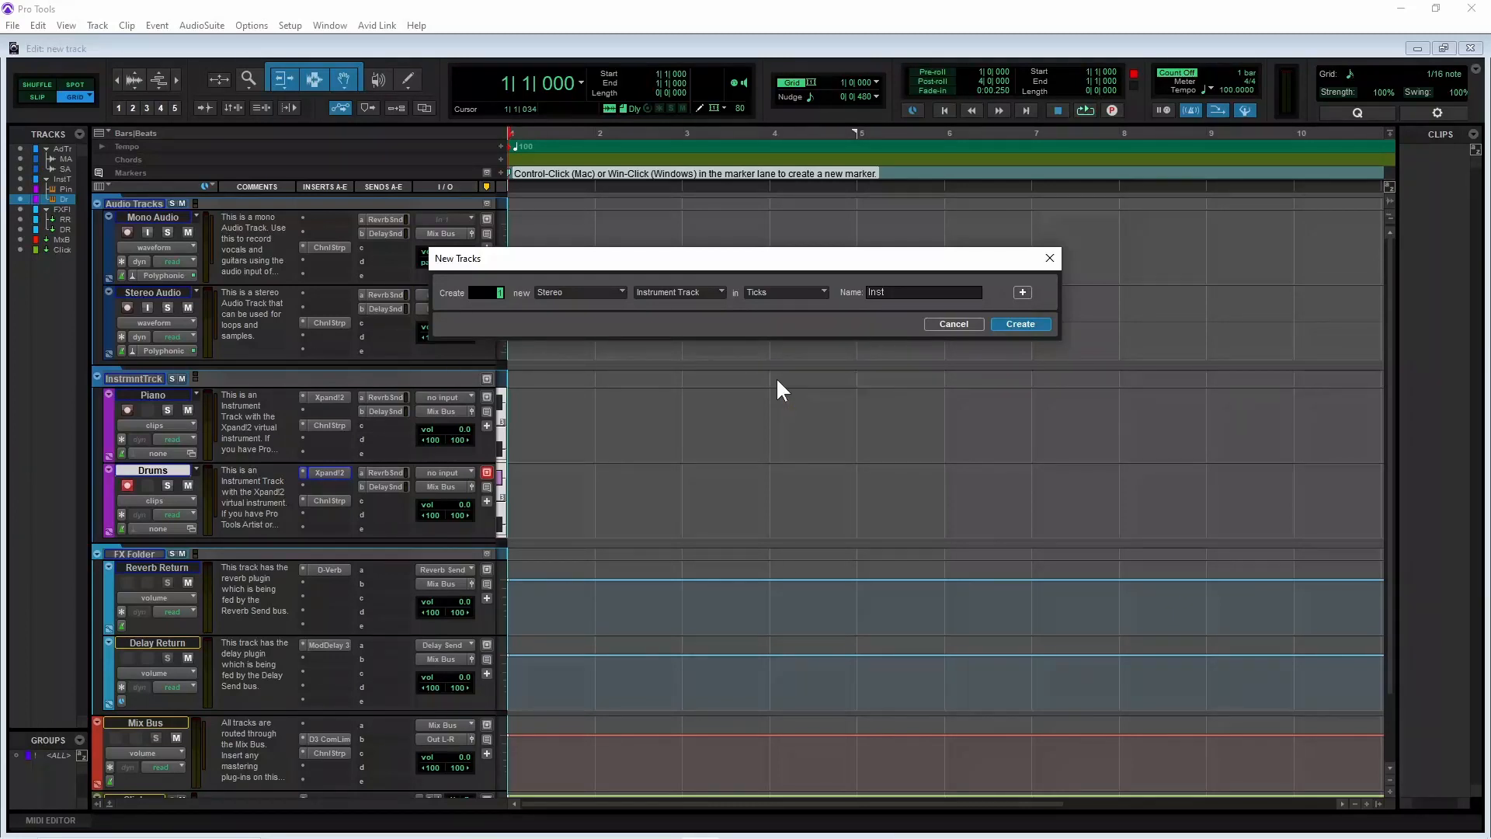
left_click(785, 292)
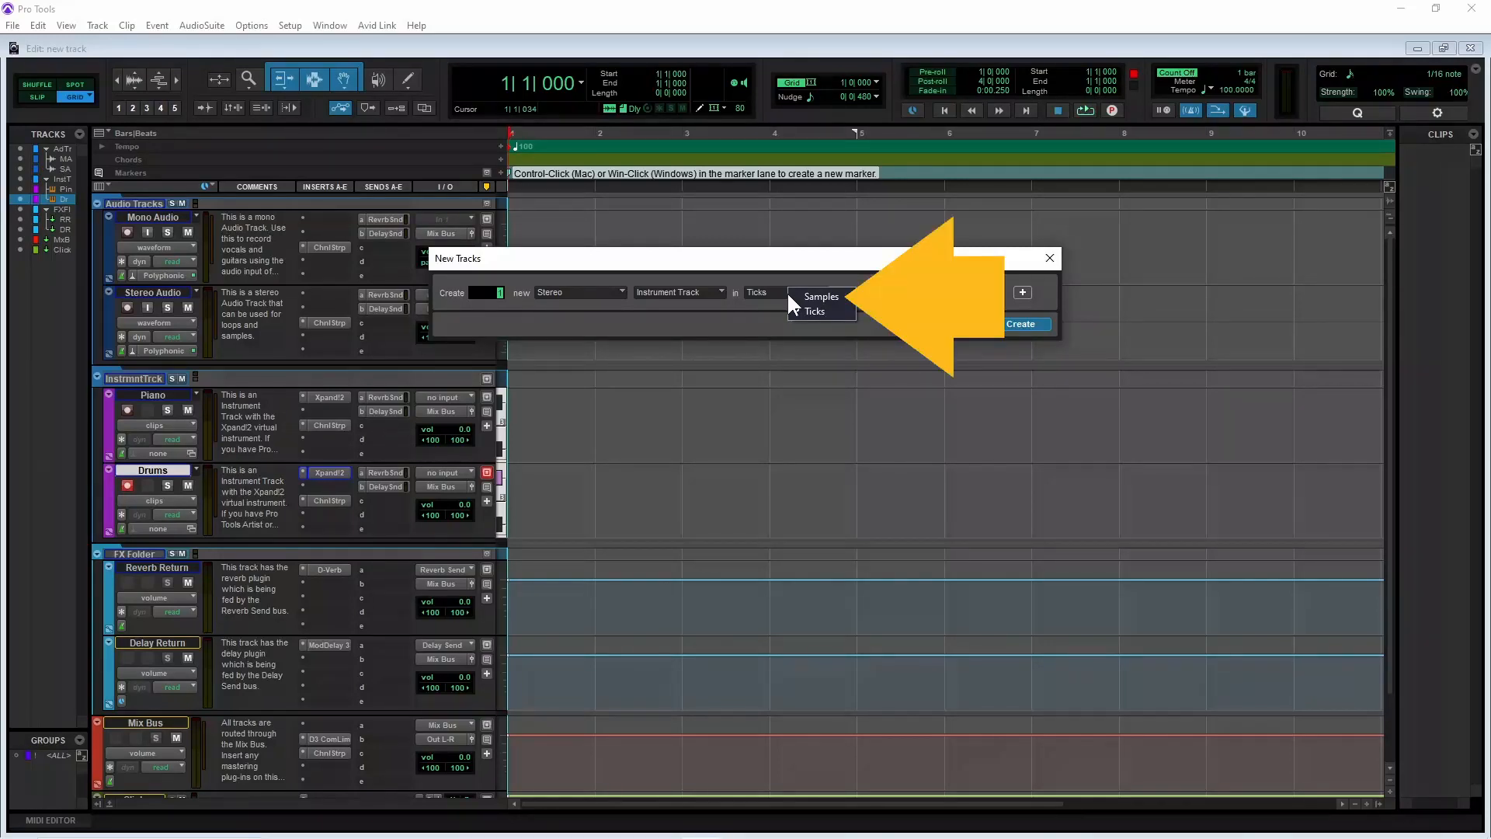
left_click(821, 295)
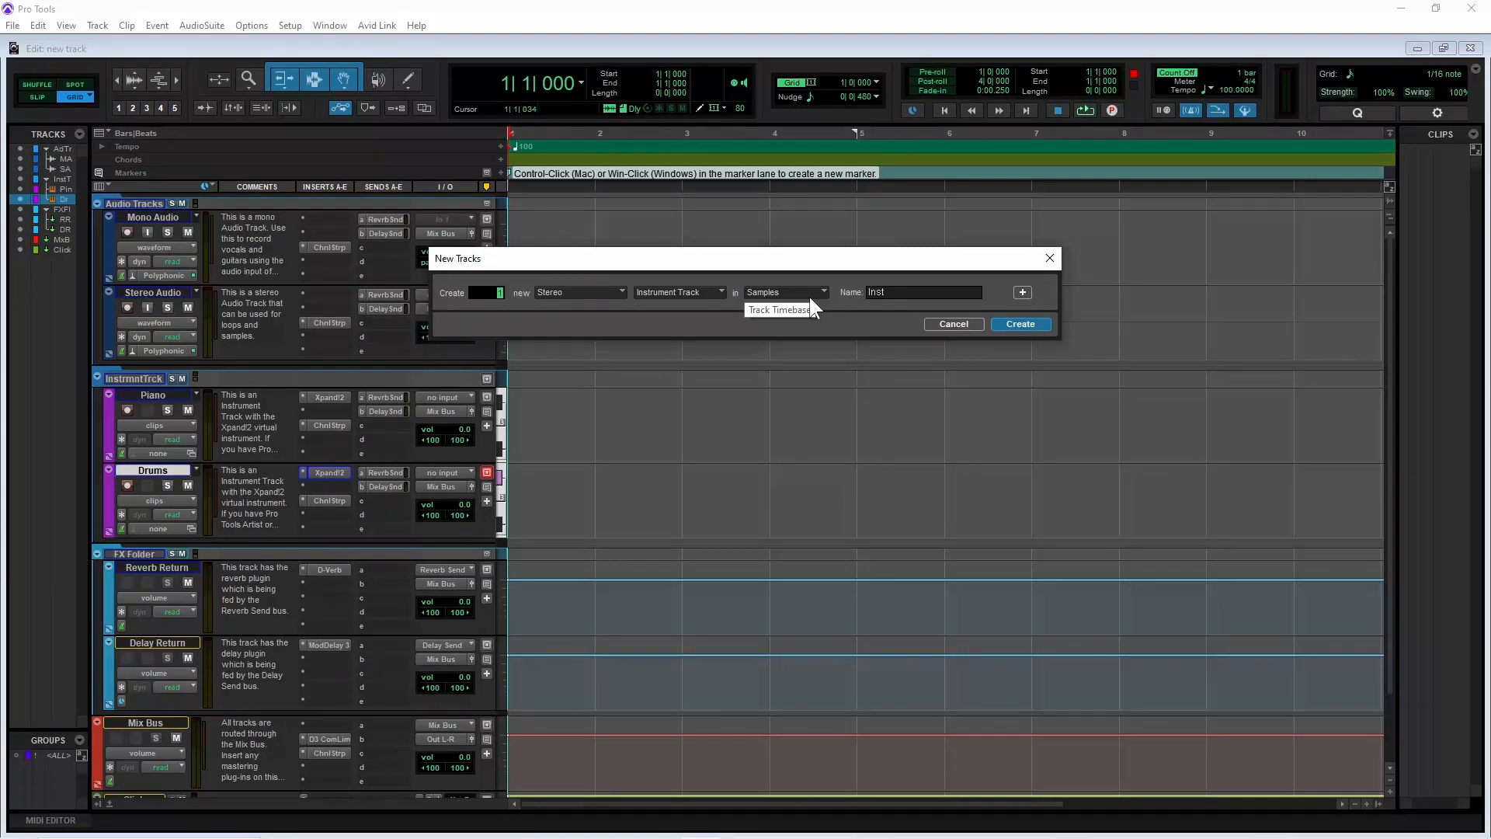
left_click(824, 292)
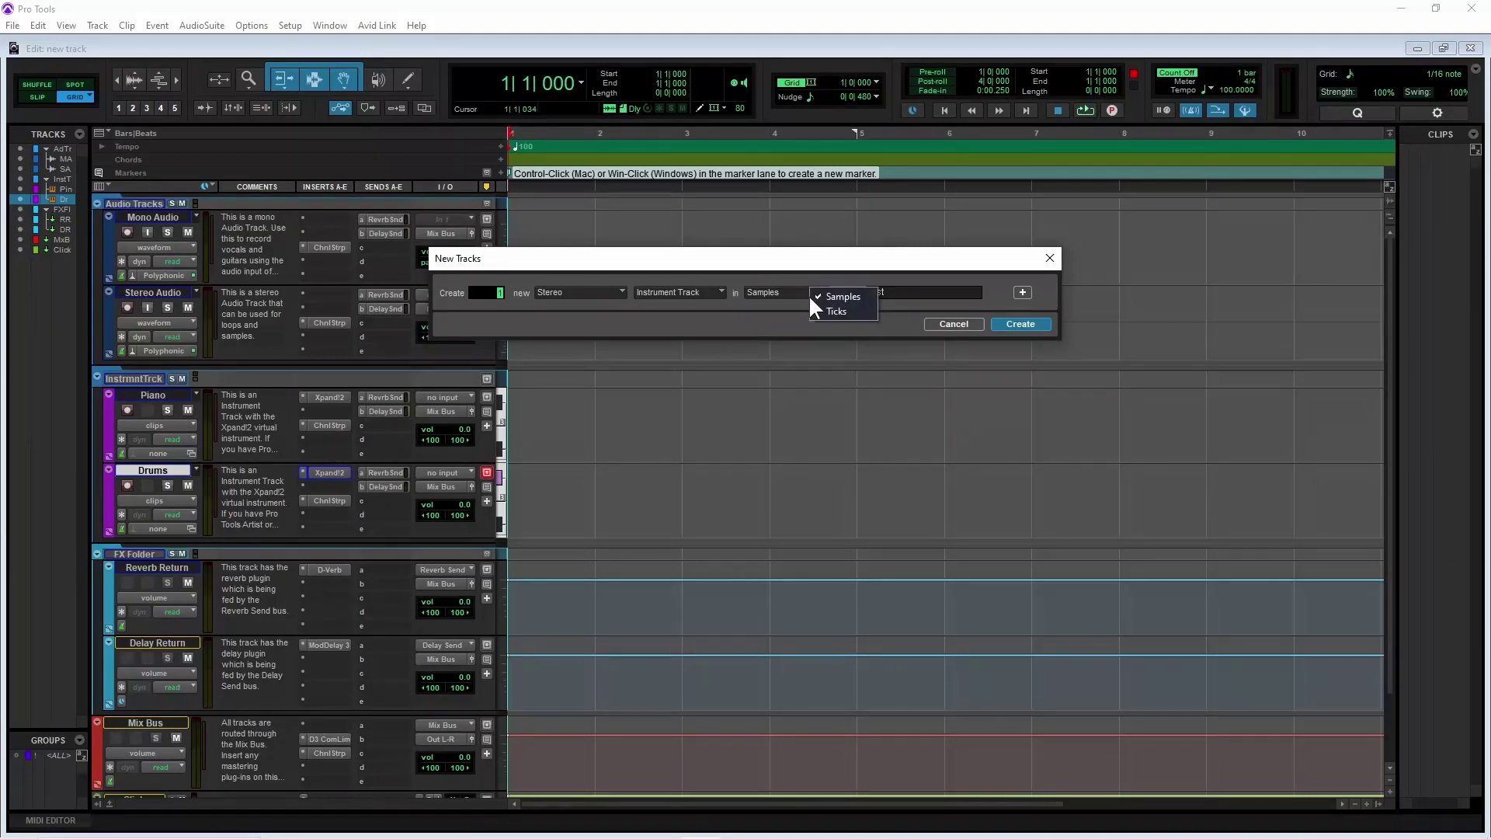
left_click(834, 311)
type("lead sy")
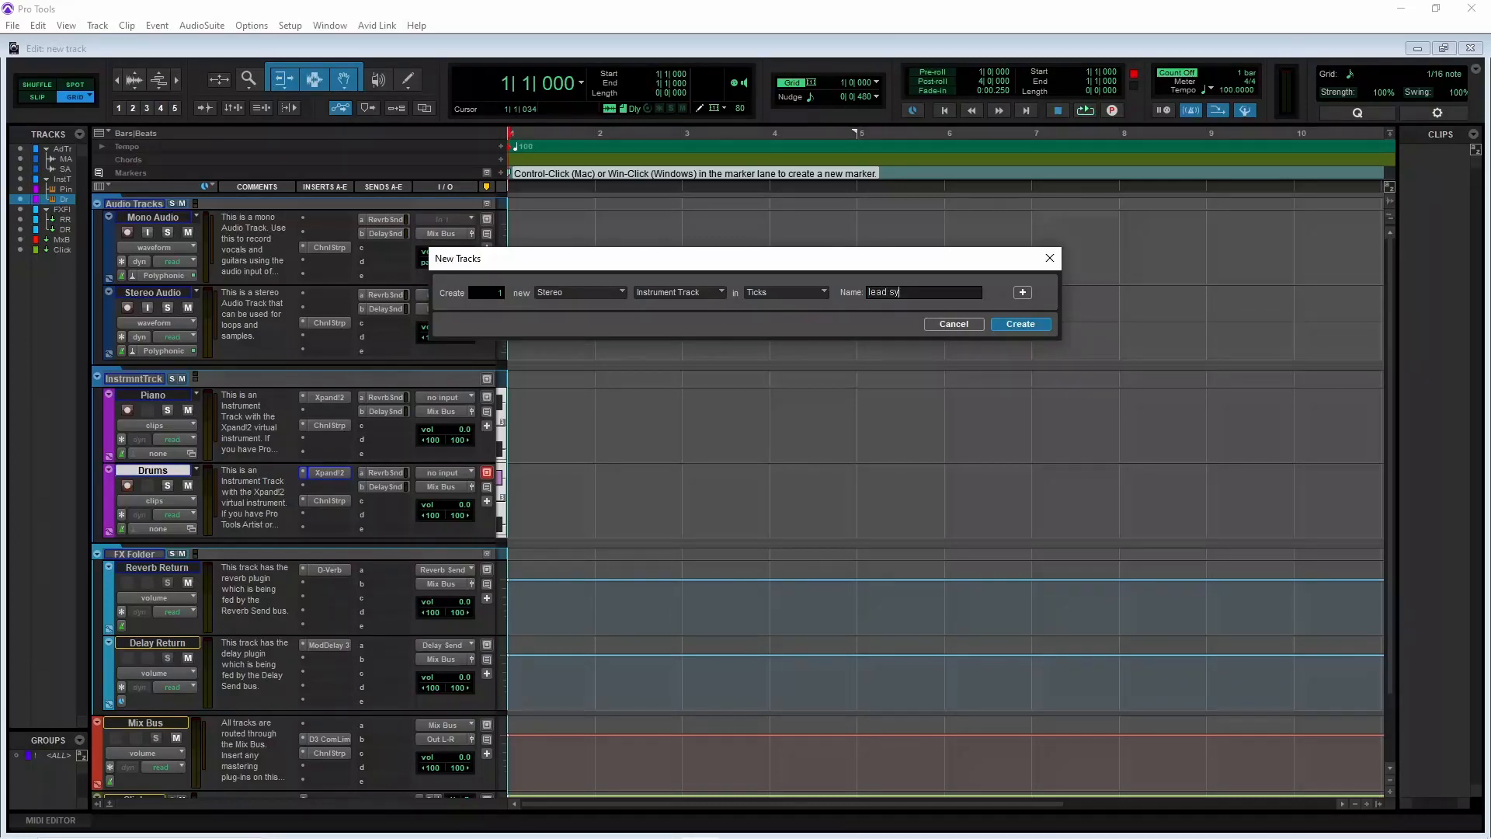
Finish naming the track 'lead synth', adding and removing an extra track row
type("nth")
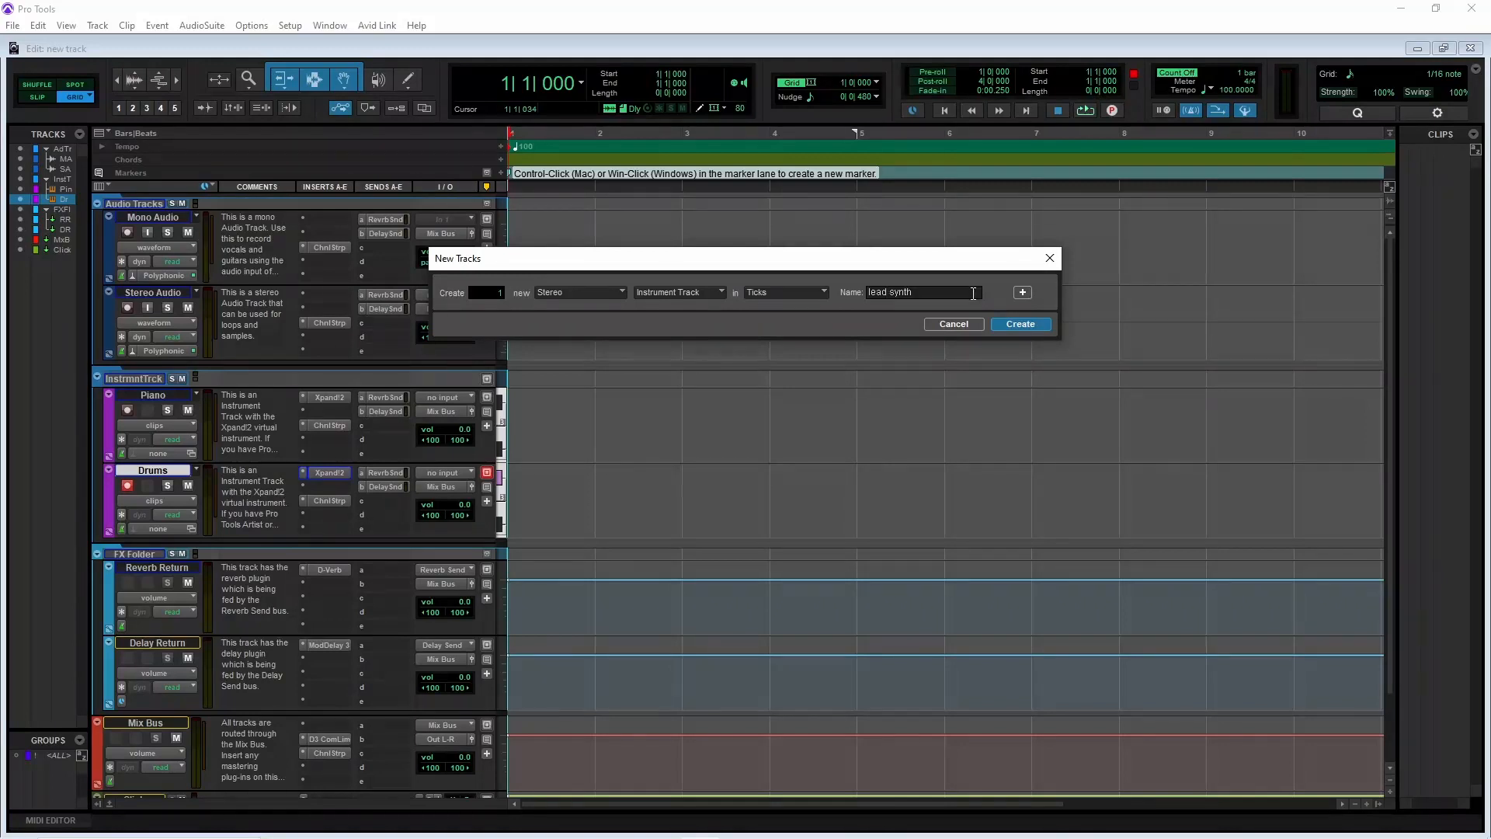
left_click(1023, 292)
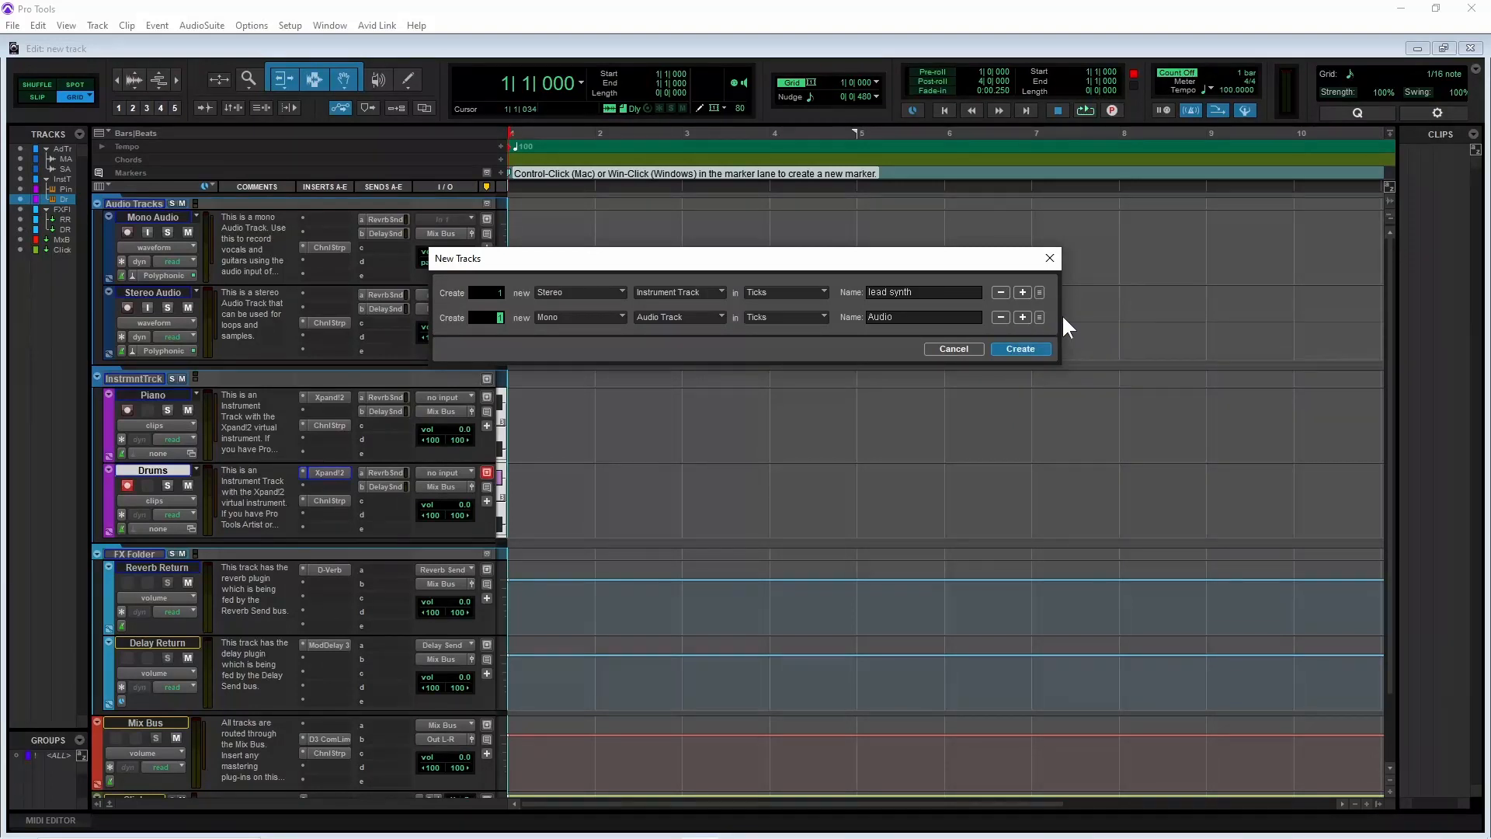
left_click(1001, 317)
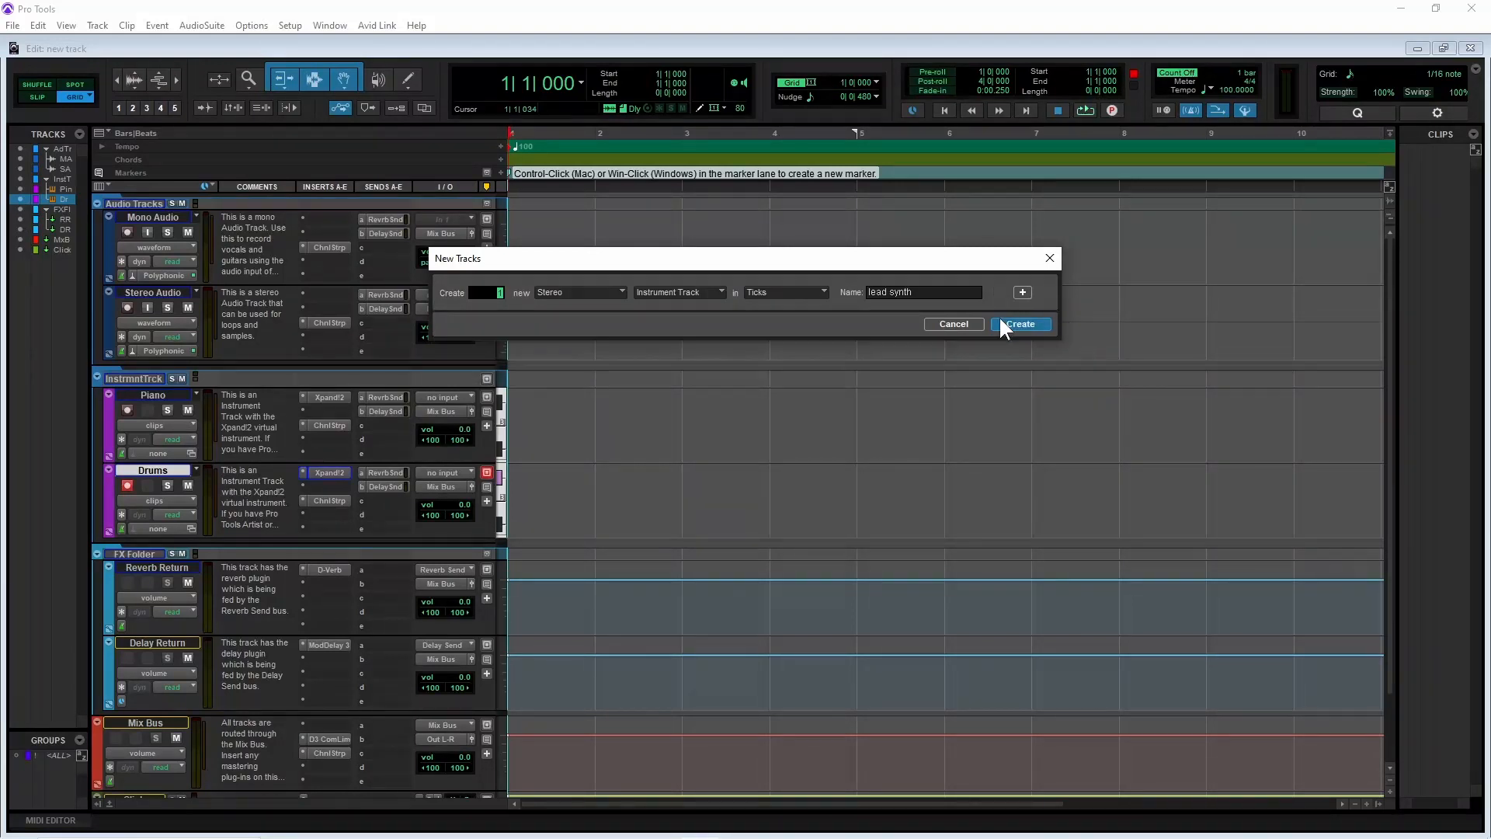
mouse_move(976, 377)
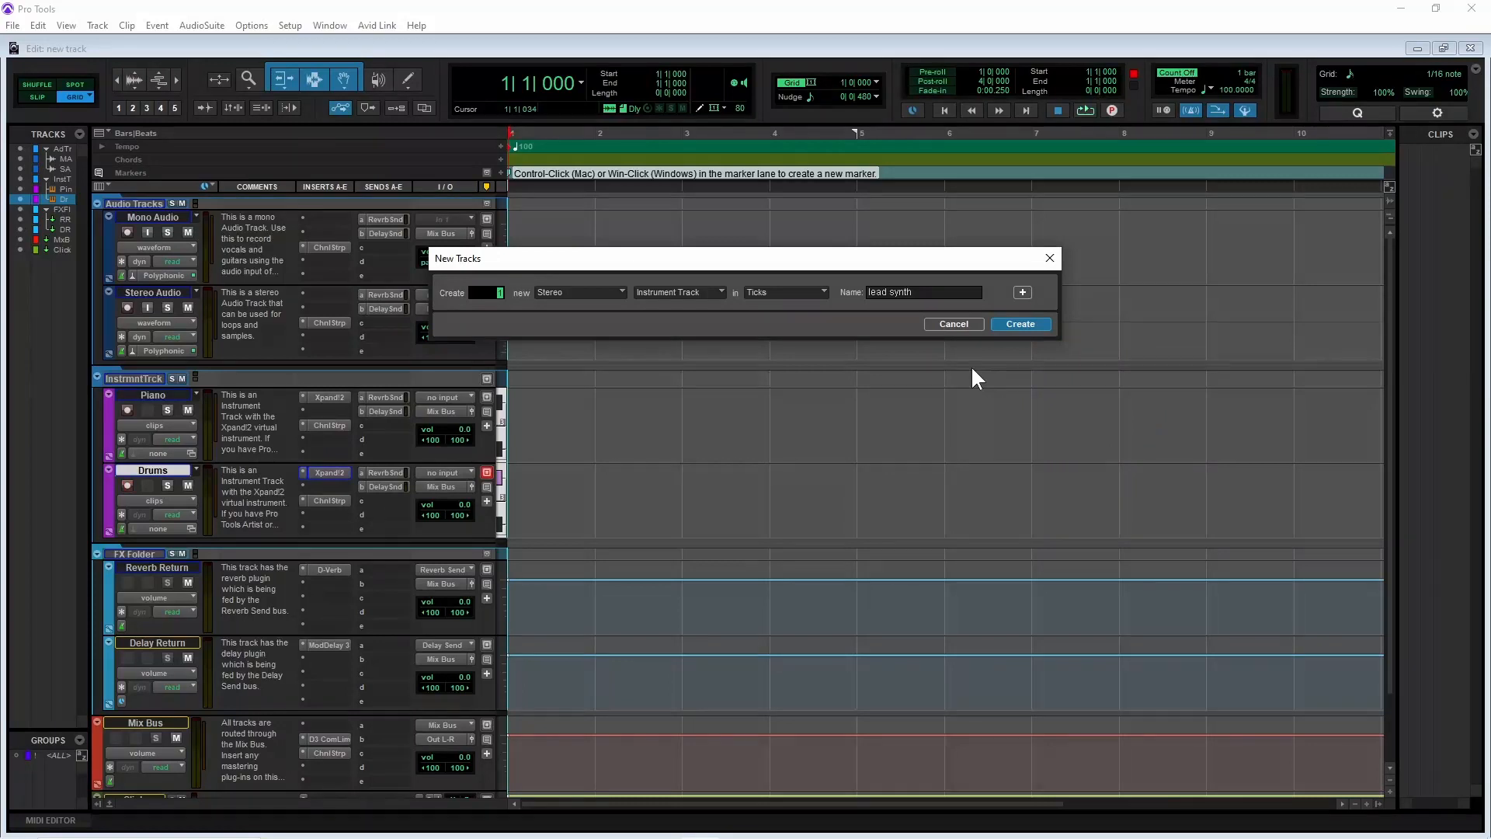
mouse_move(1021, 323)
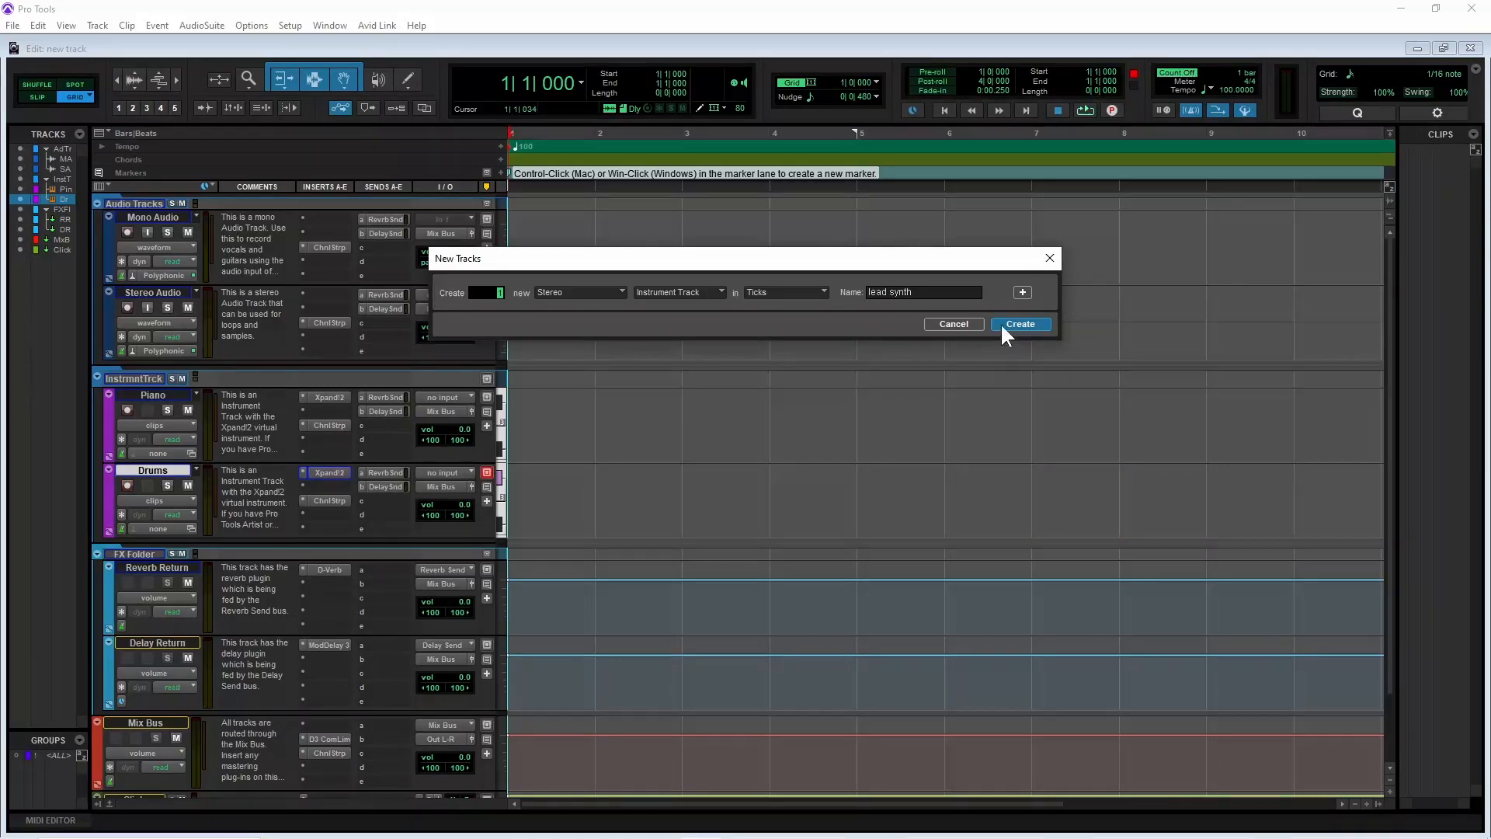
Create the 'lead synth' stereo instrument track, which appears below Drums
left_click(1020, 323)
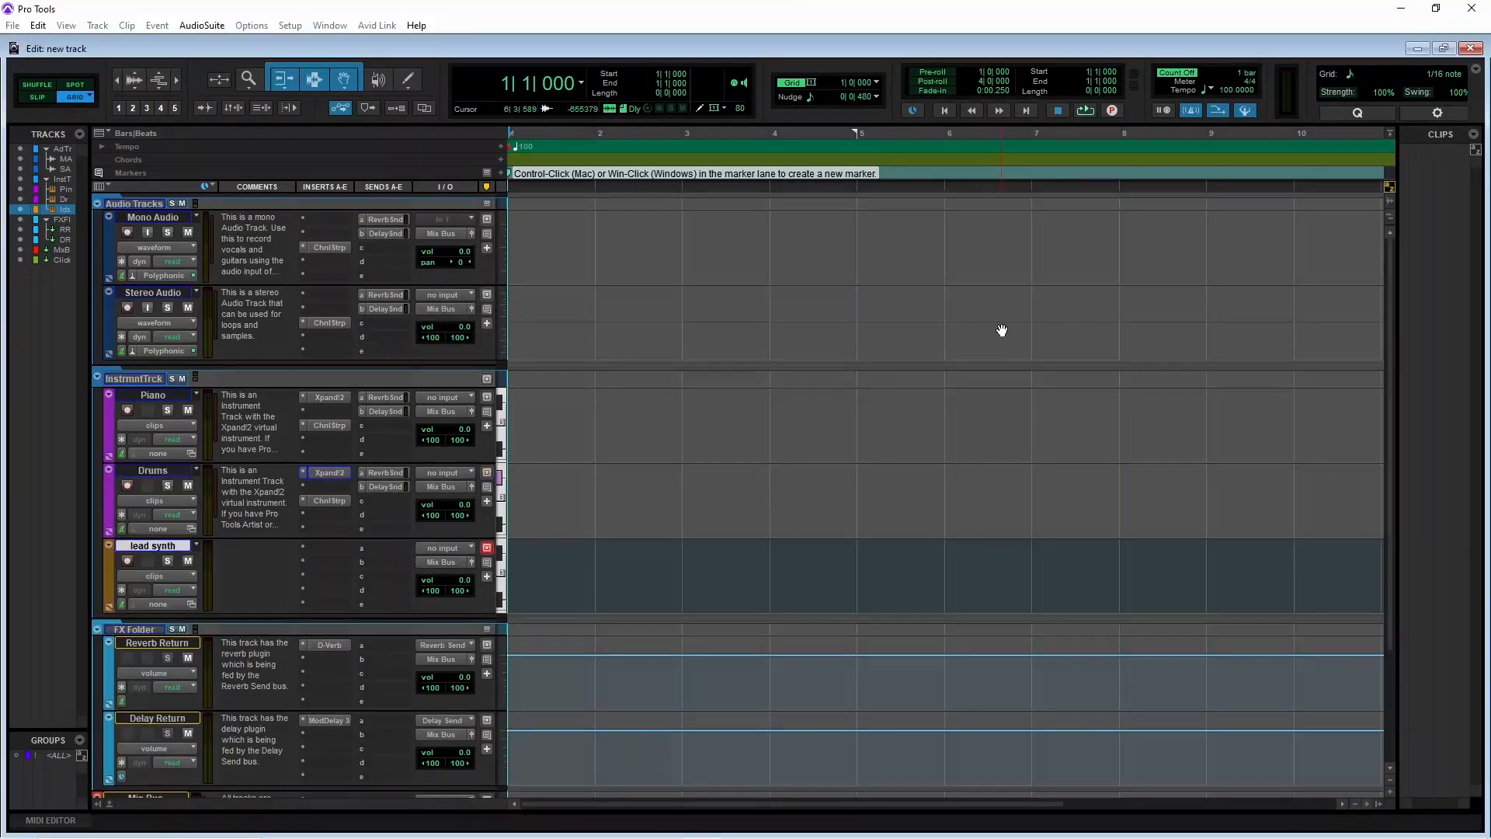